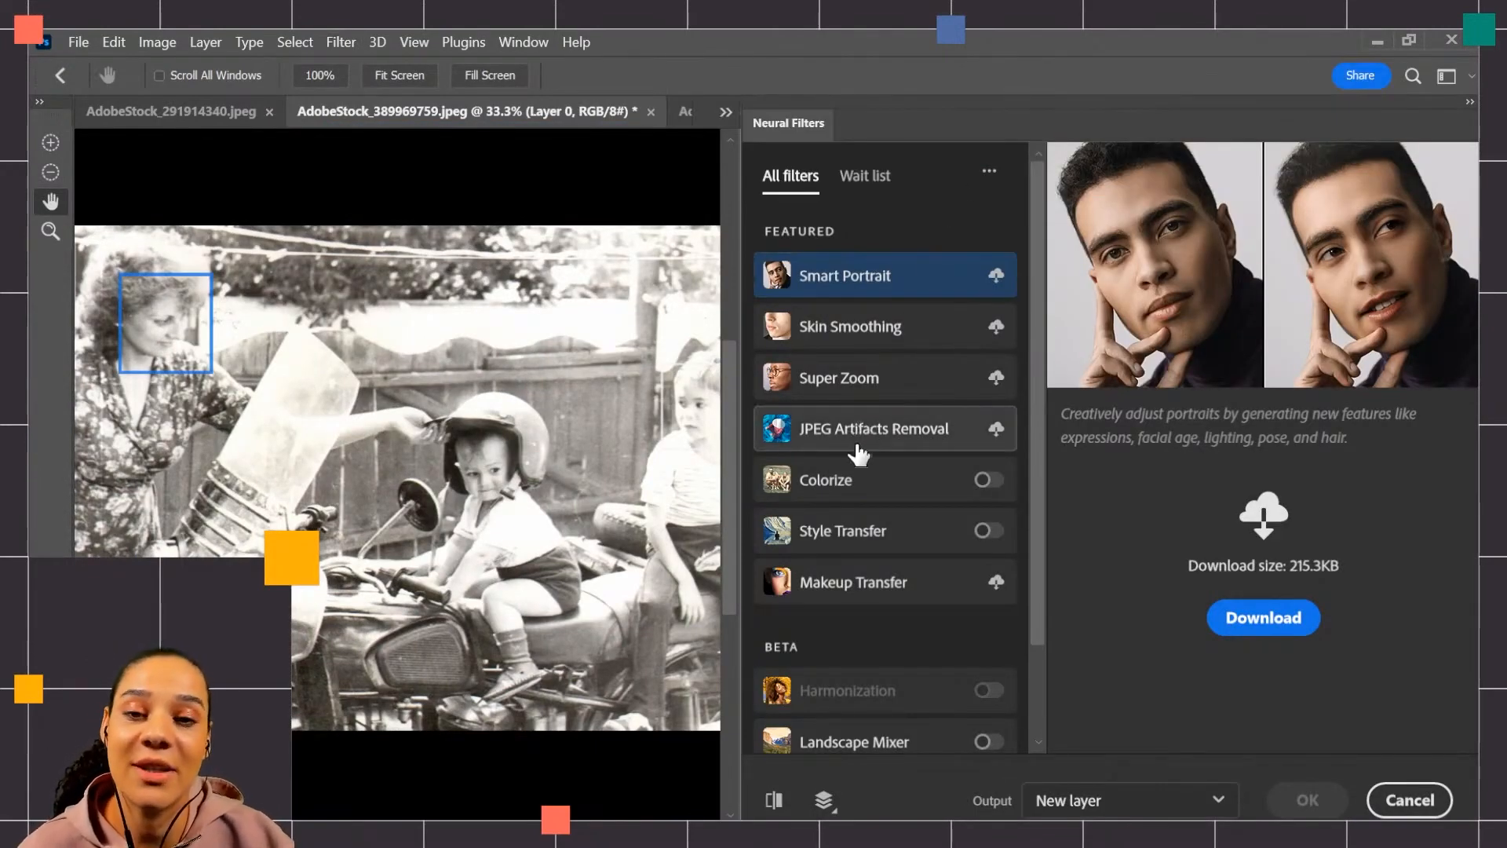
mouse_move(895, 331)
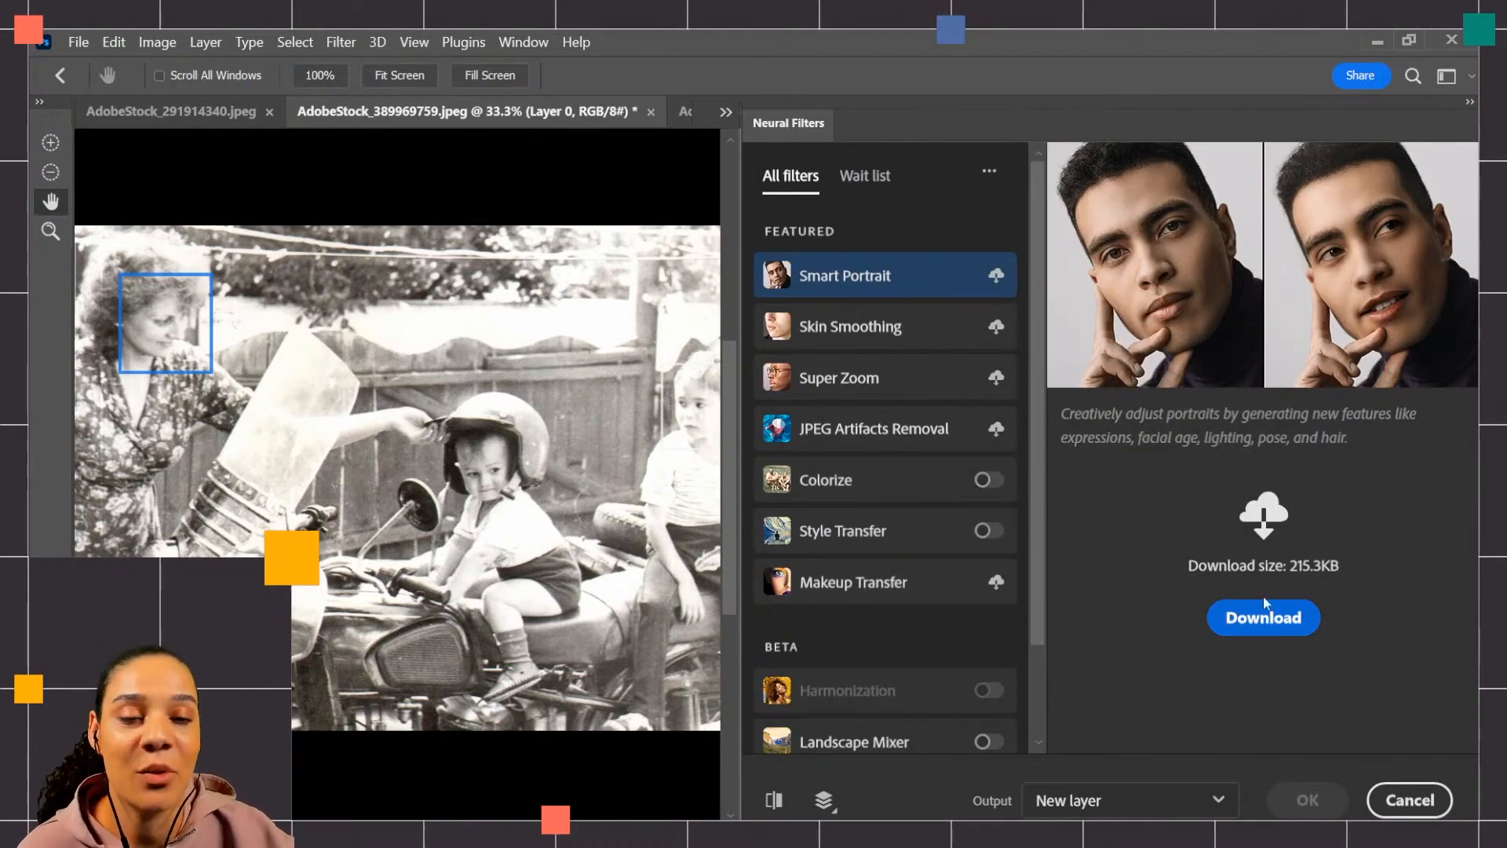
mouse_move(1436, 628)
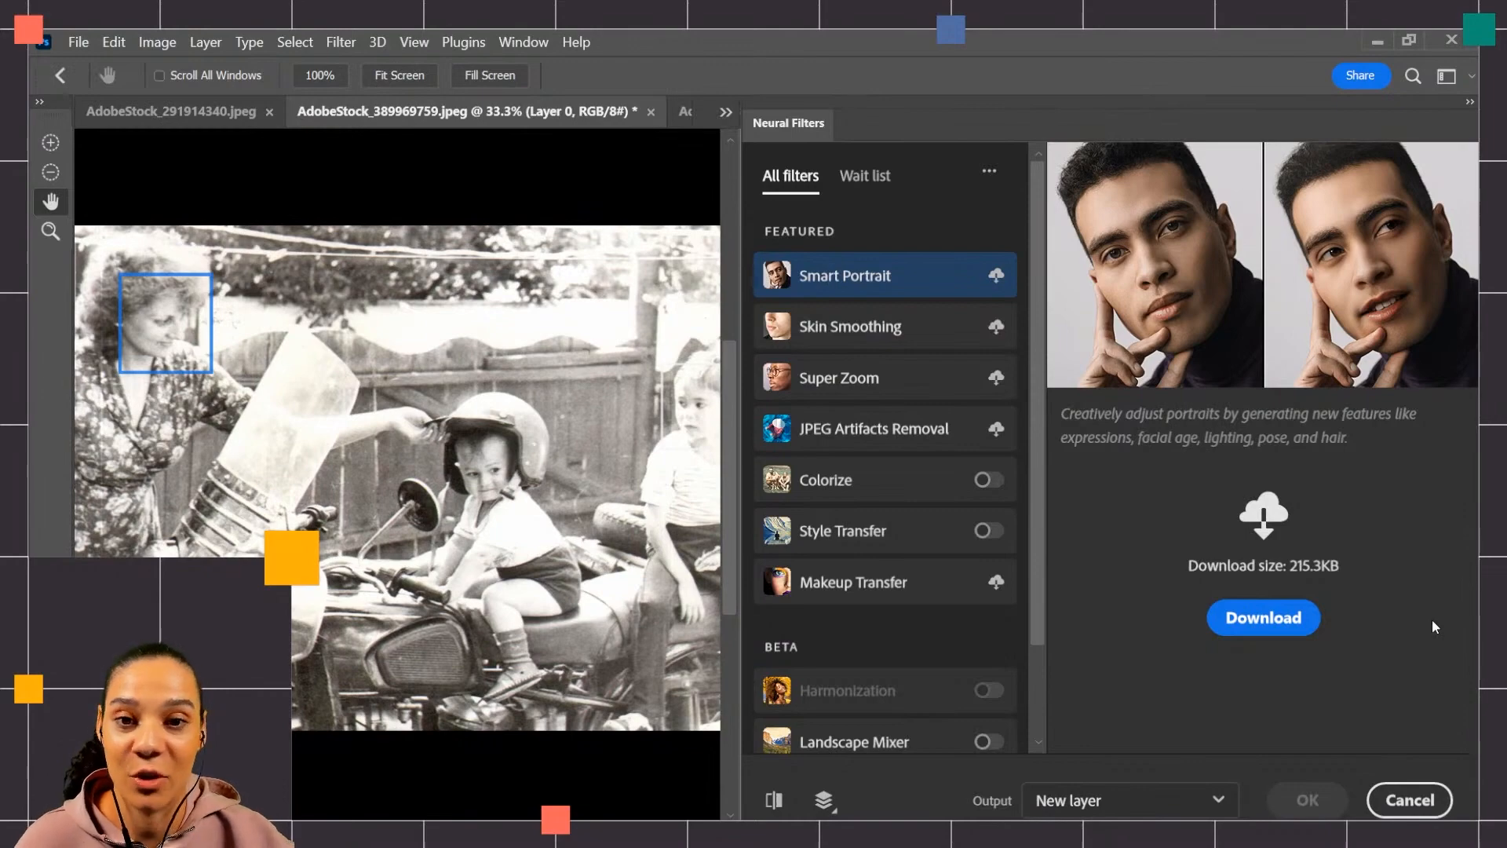
Enable Colorize with Auto color image kept on and compare the preview against the original
click(989, 478)
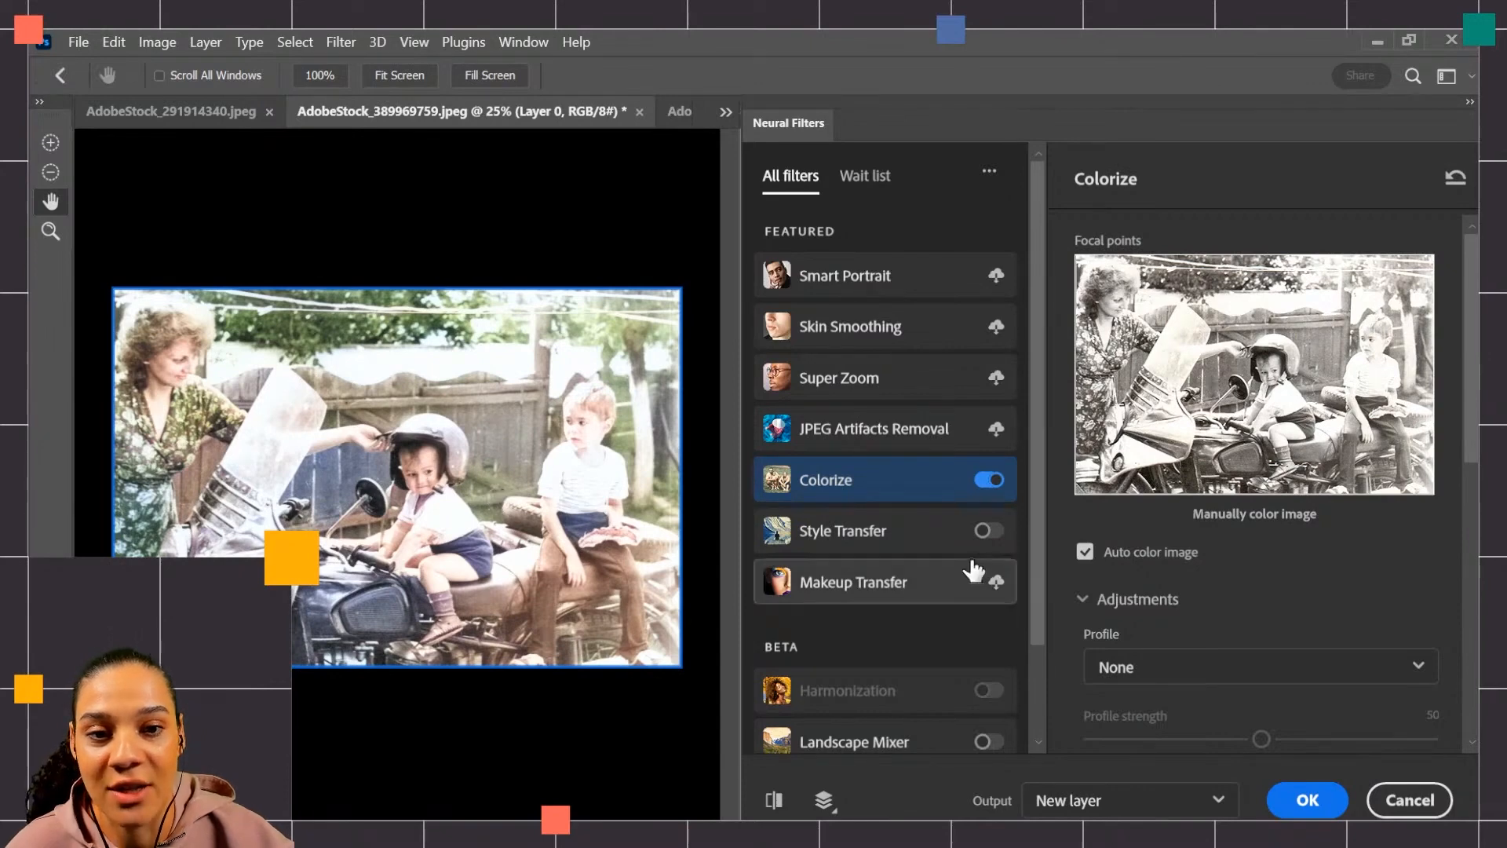
click(1087, 553)
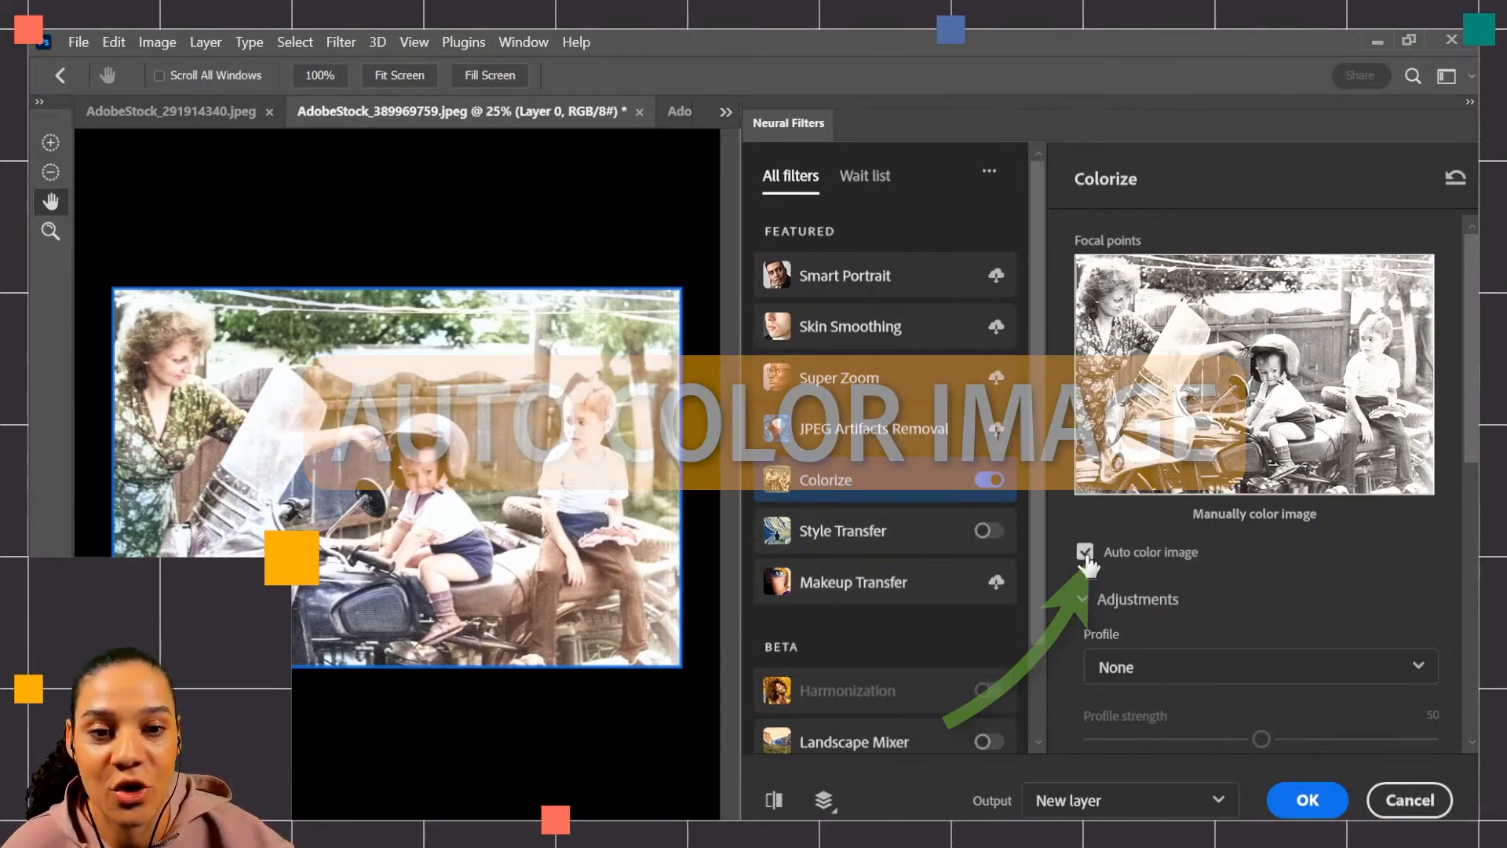
click(1083, 553)
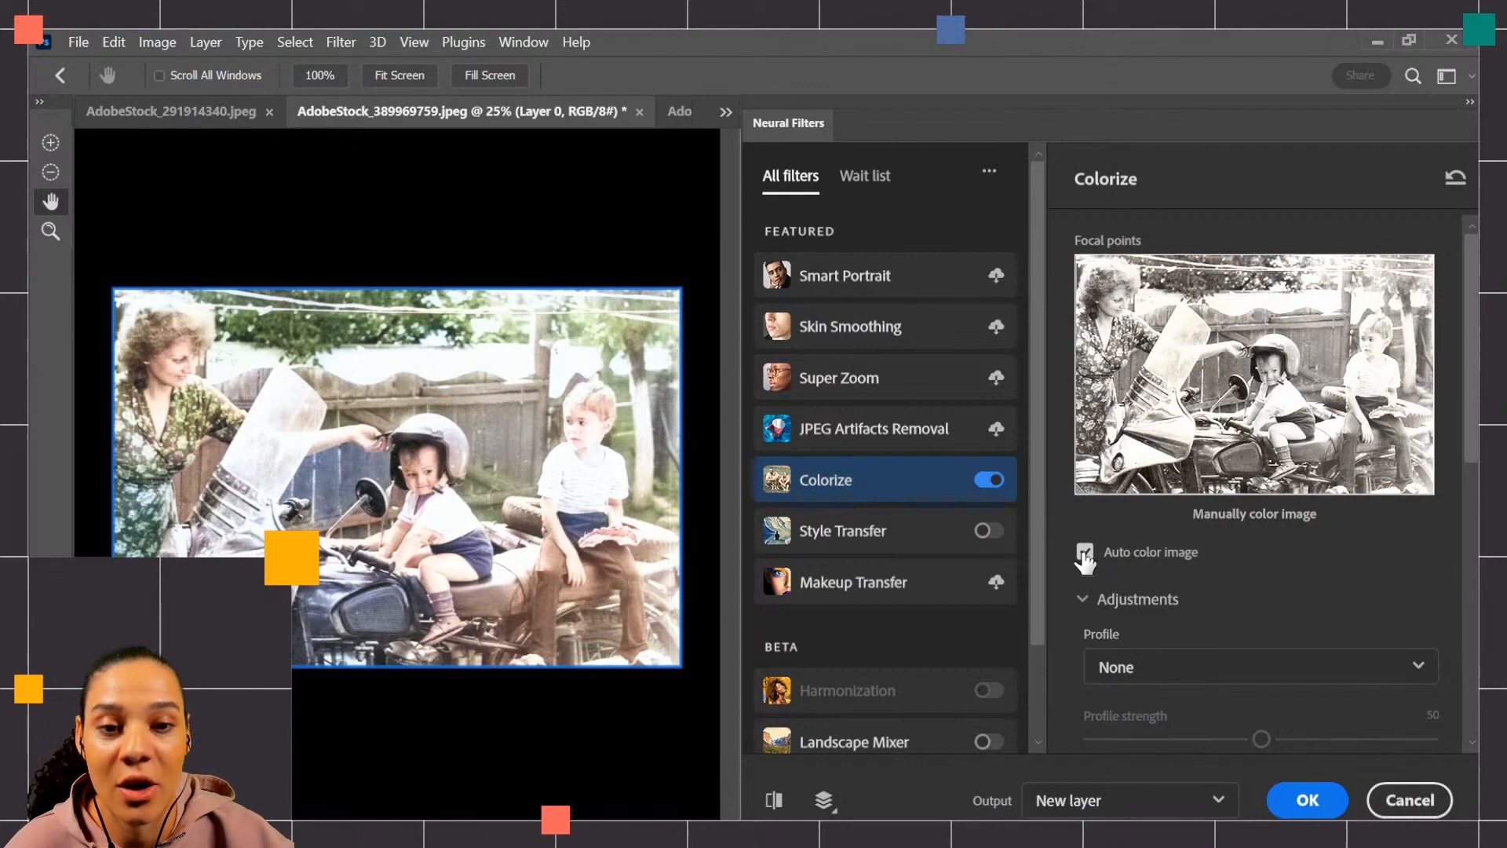
click(1085, 552)
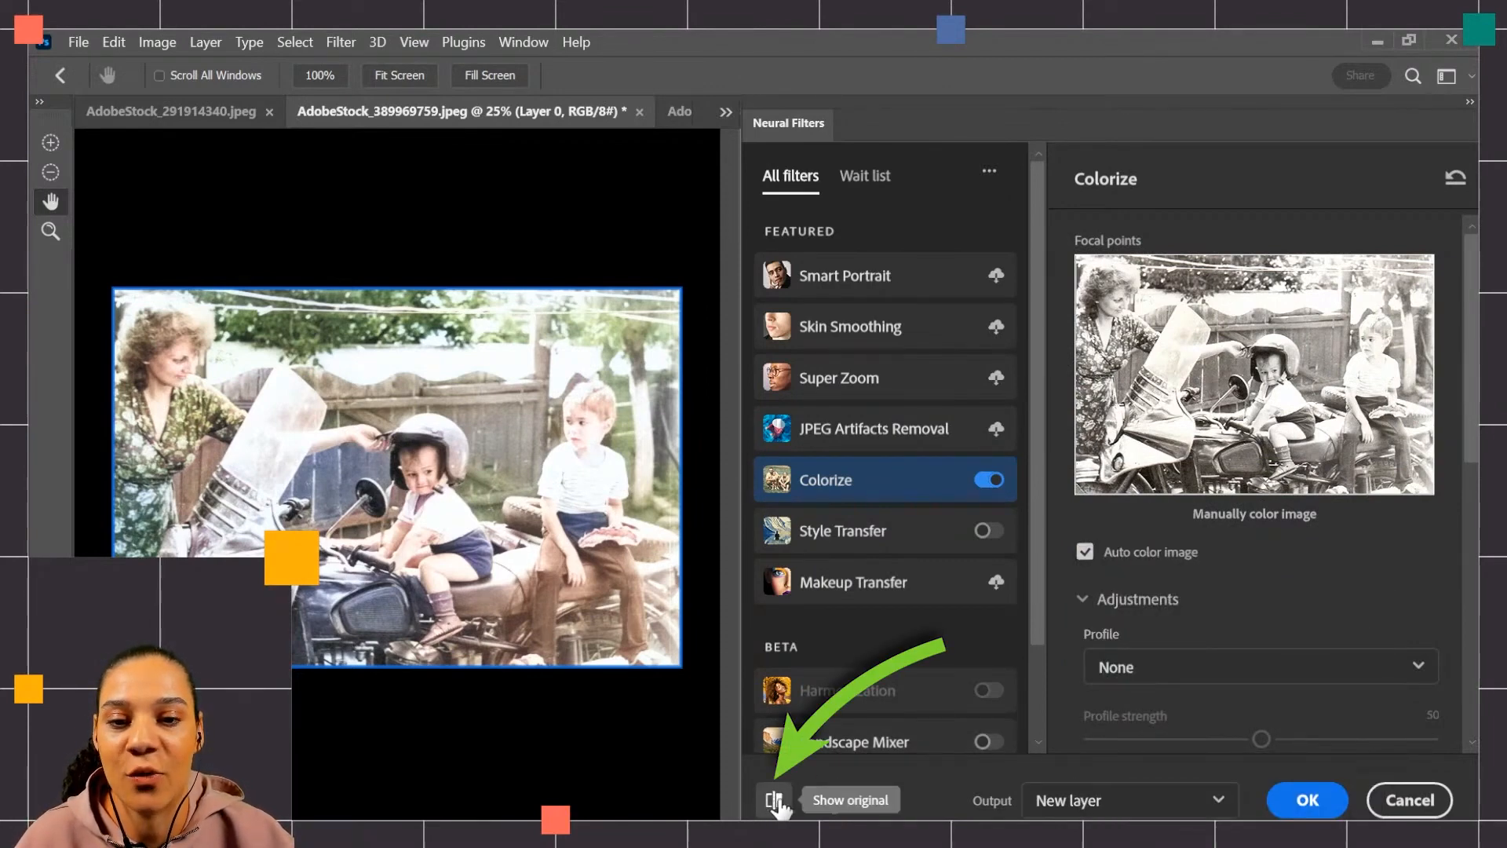
click(776, 800)
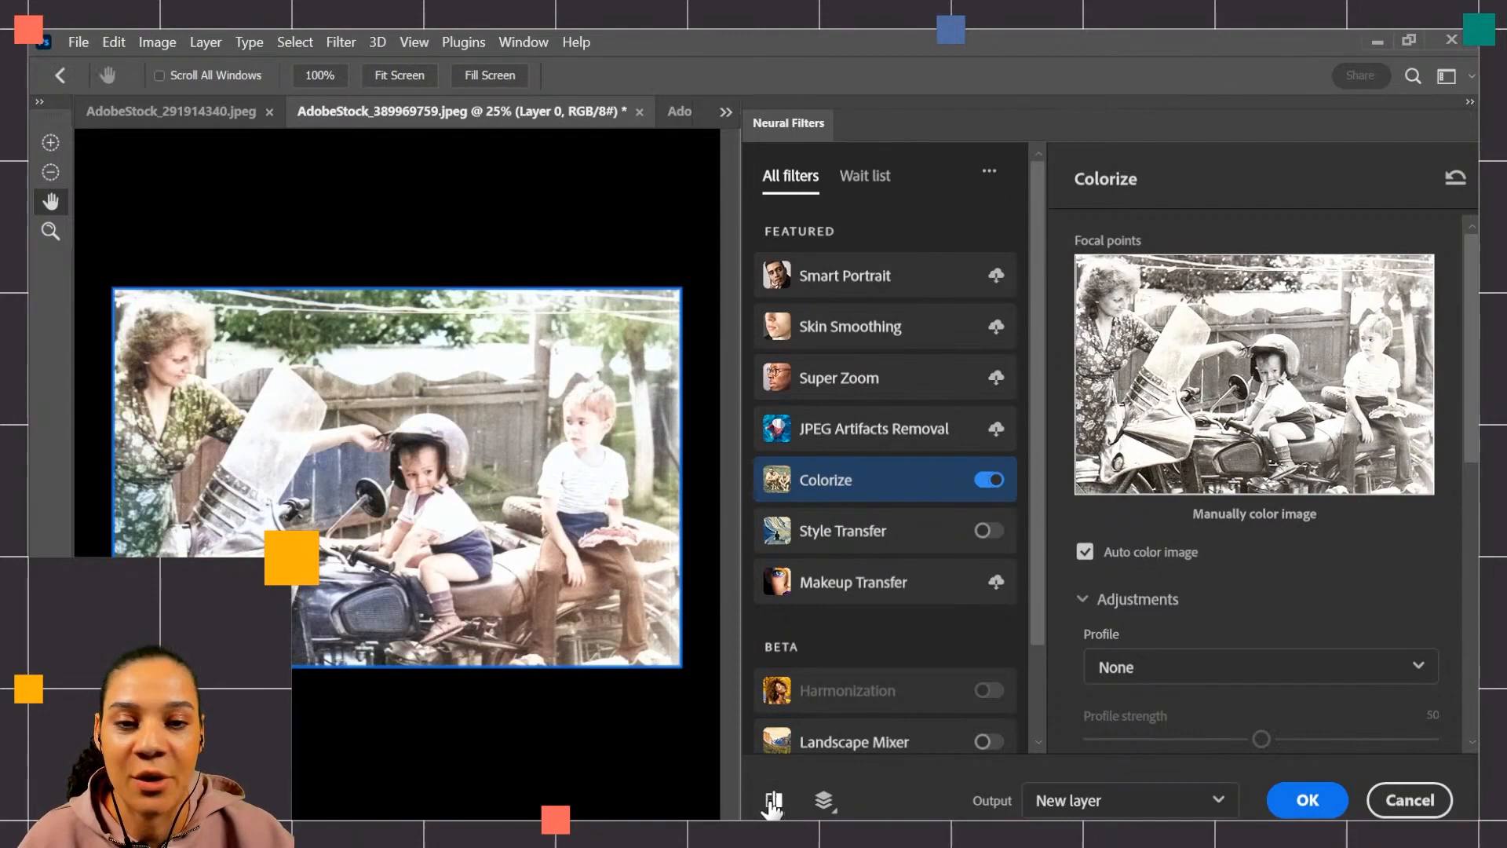
Try the Retro purple yellow and Retro blue brown profiles, then settle on Retro dark
scroll(down, 3)
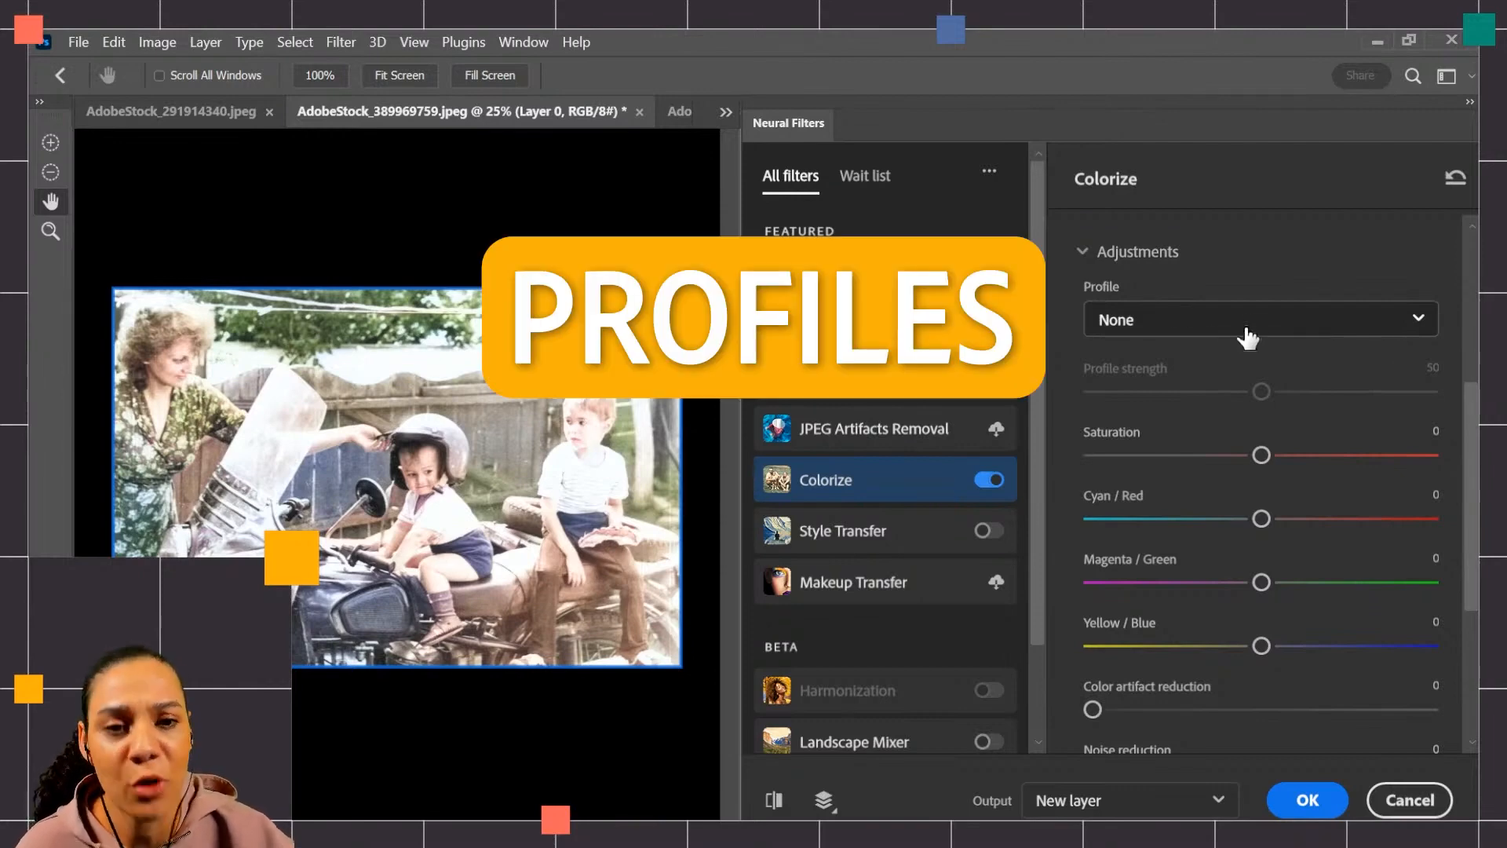
click(1261, 321)
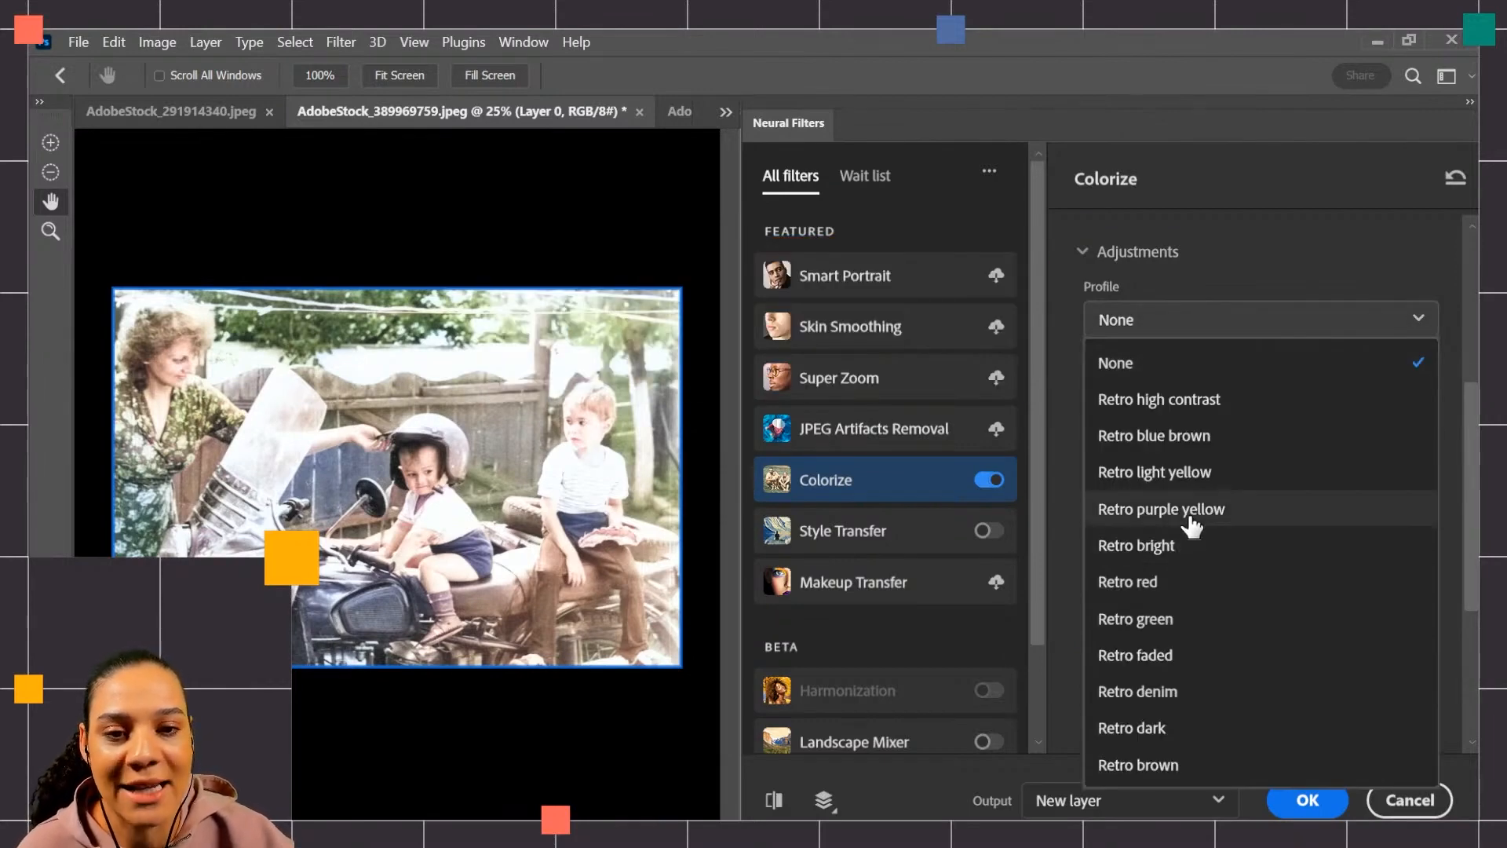
click(1162, 509)
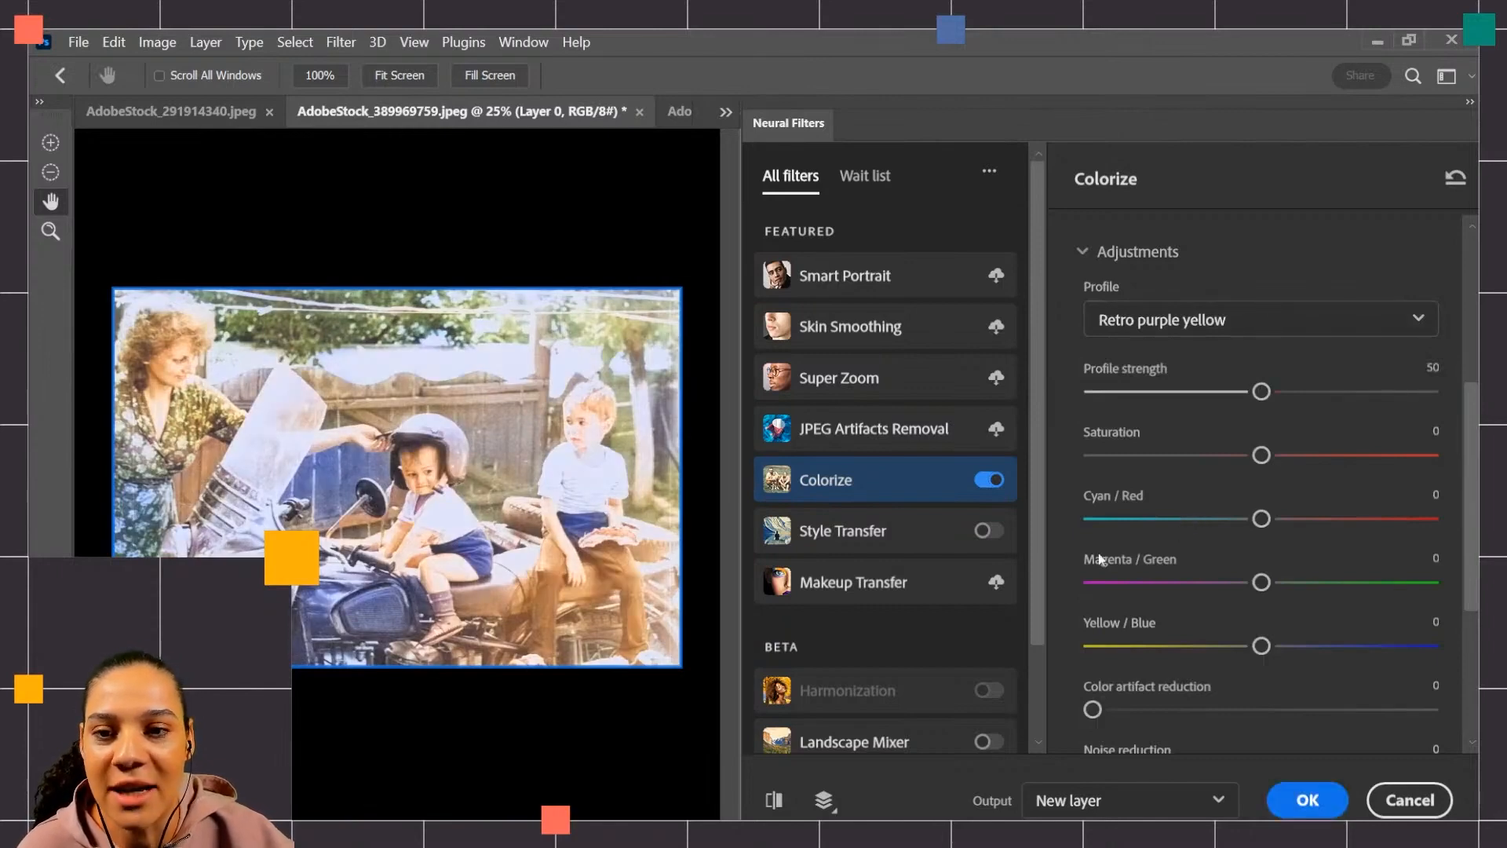
mouse_move(506, 489)
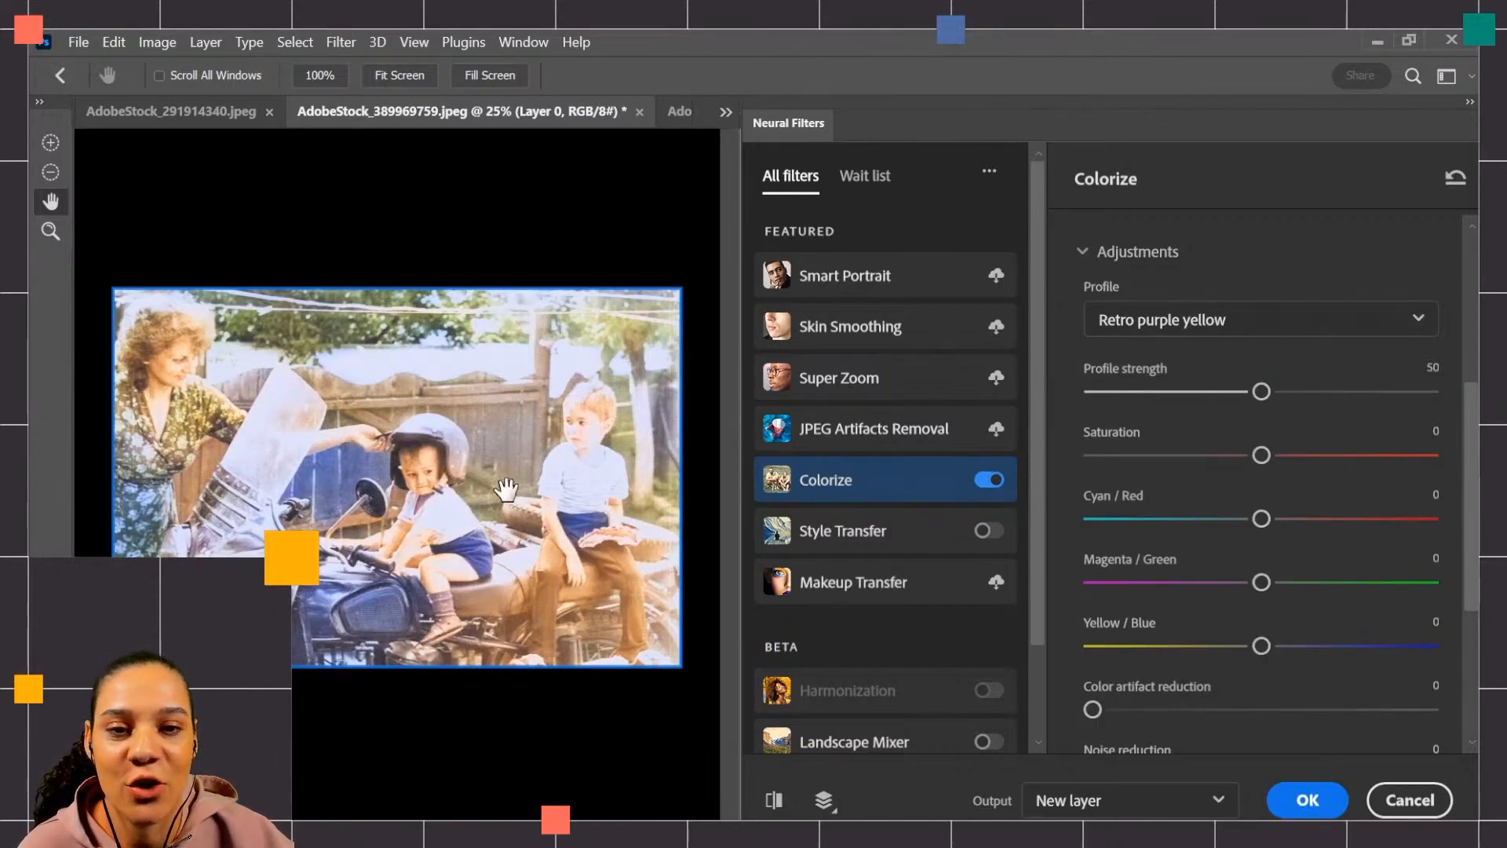
click(1261, 319)
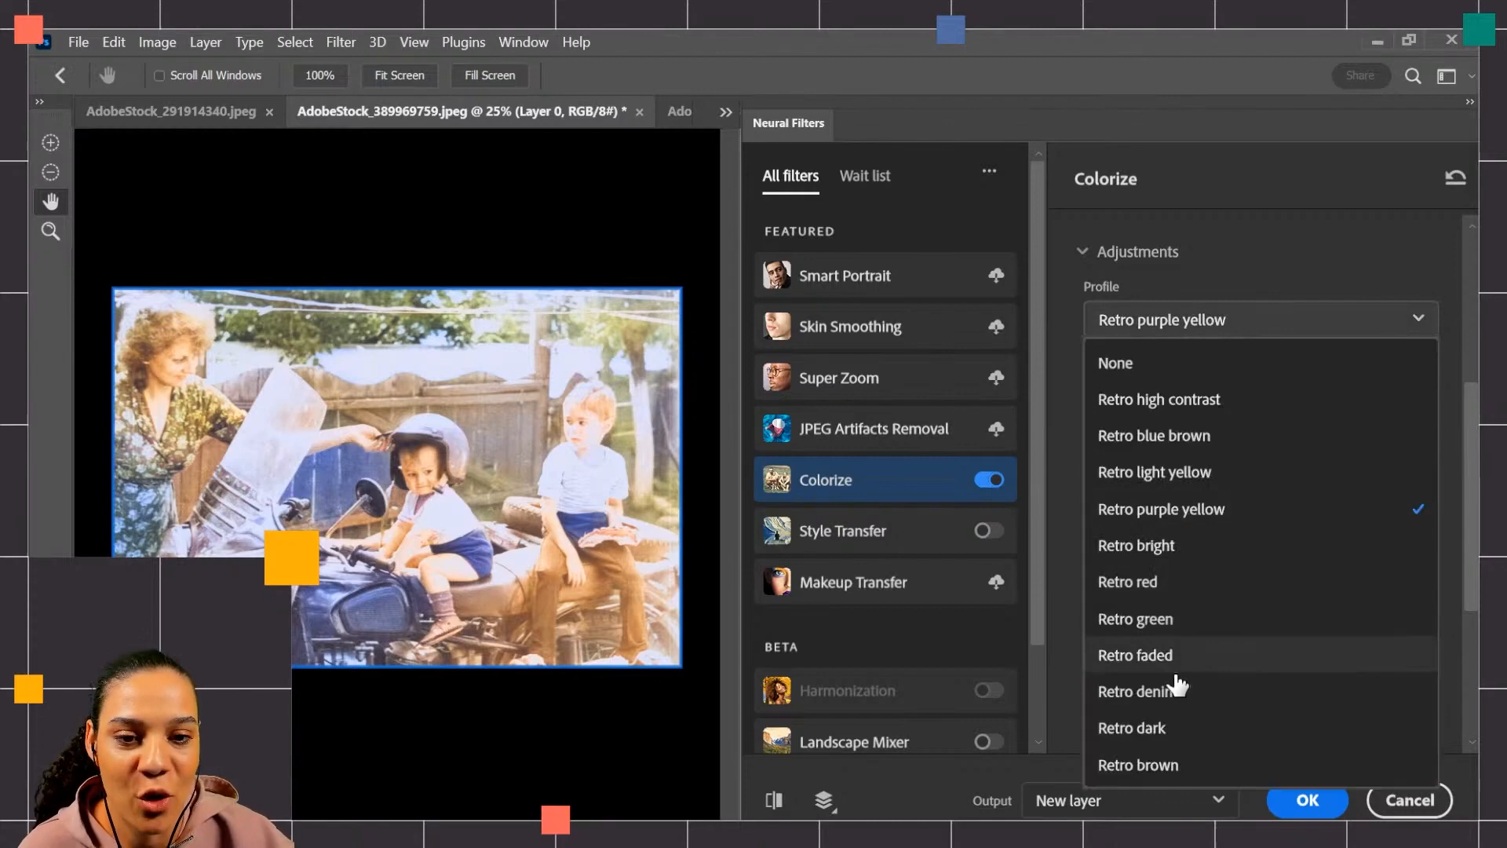
click(1154, 436)
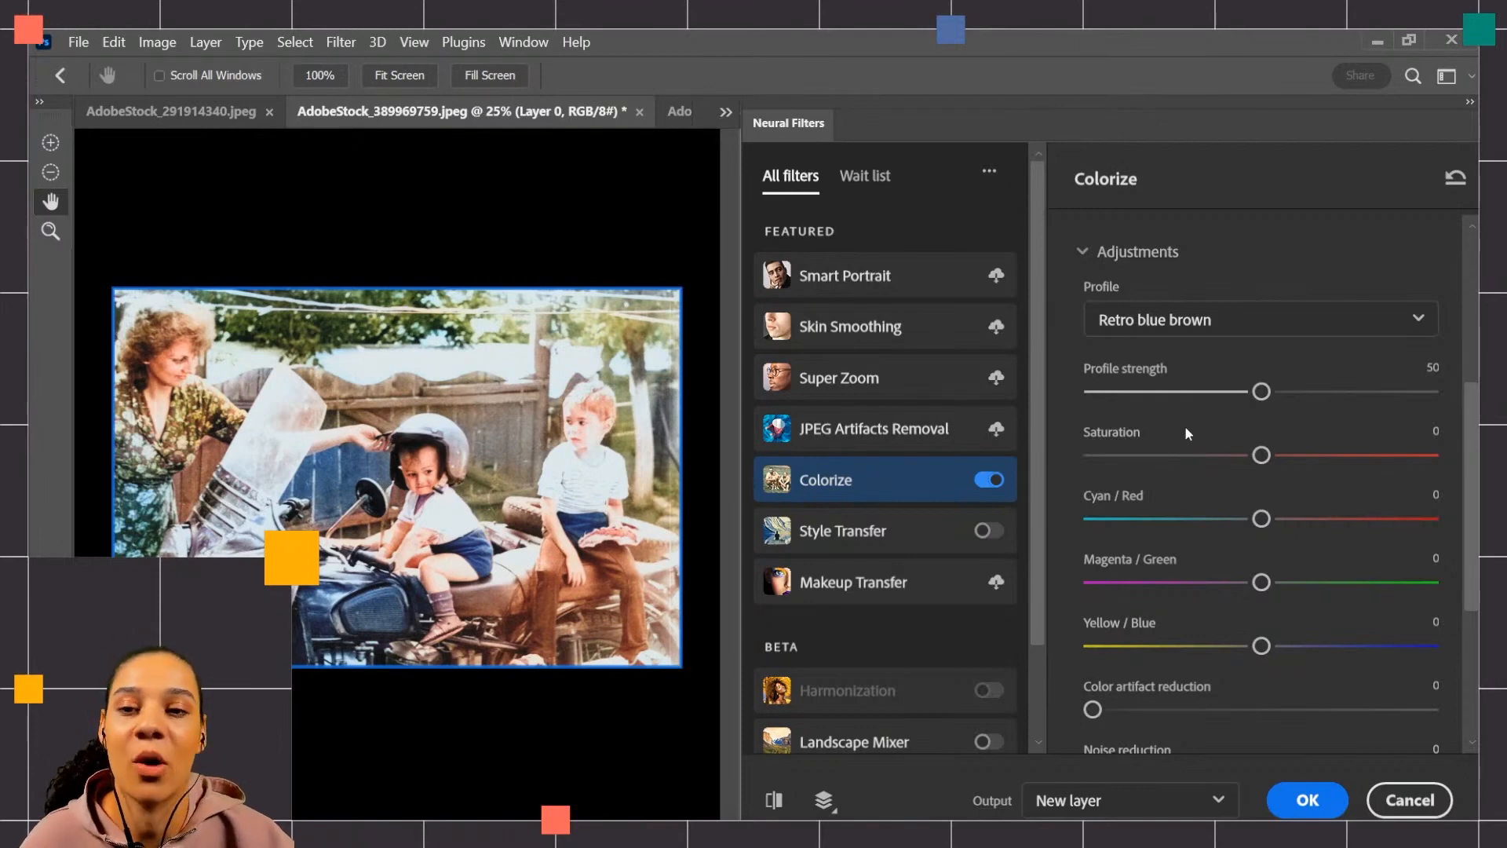
click(1261, 320)
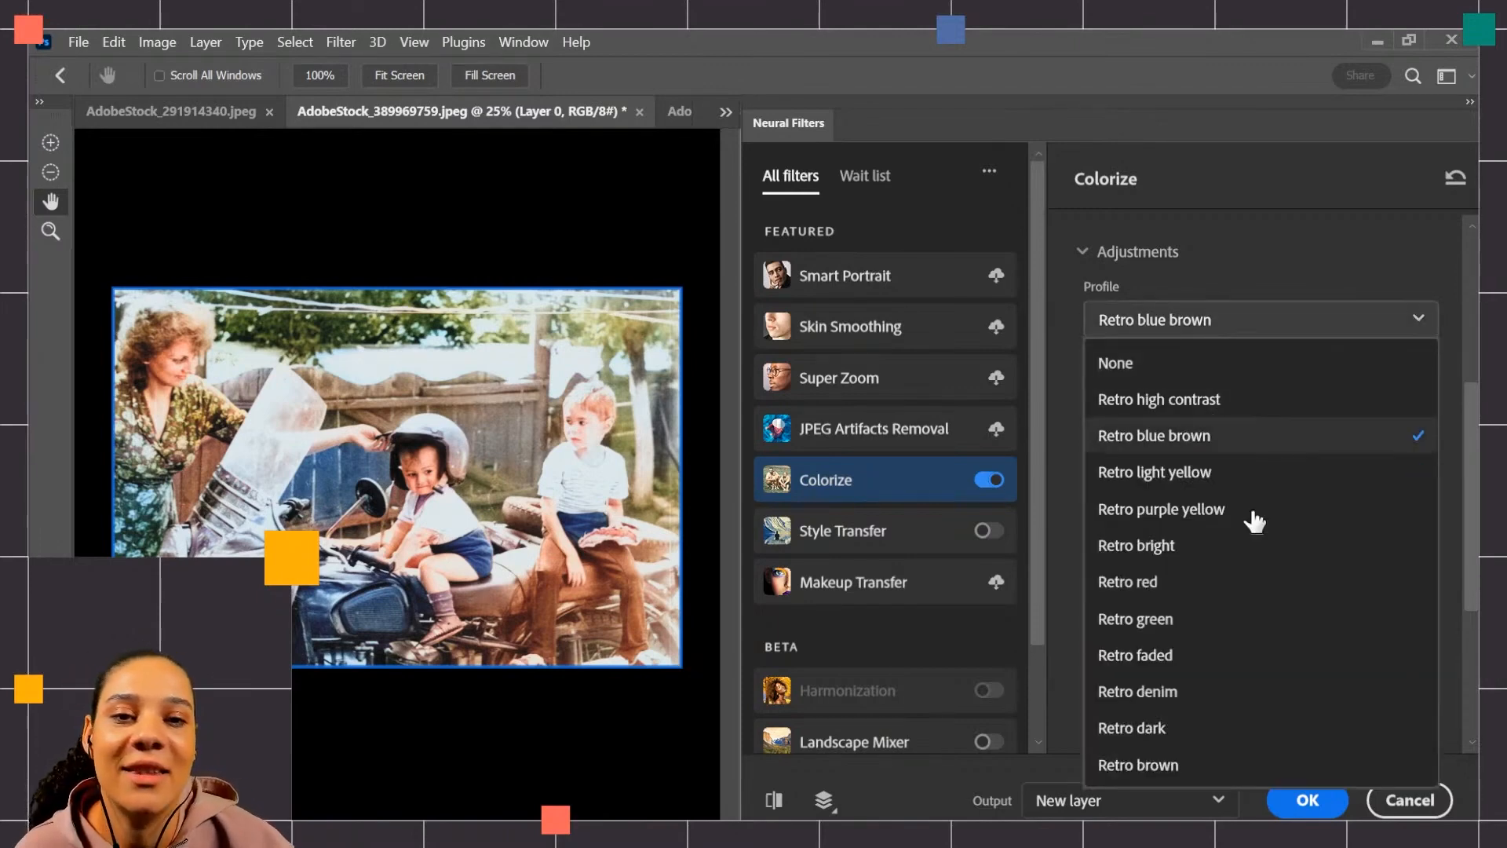
click(1130, 728)
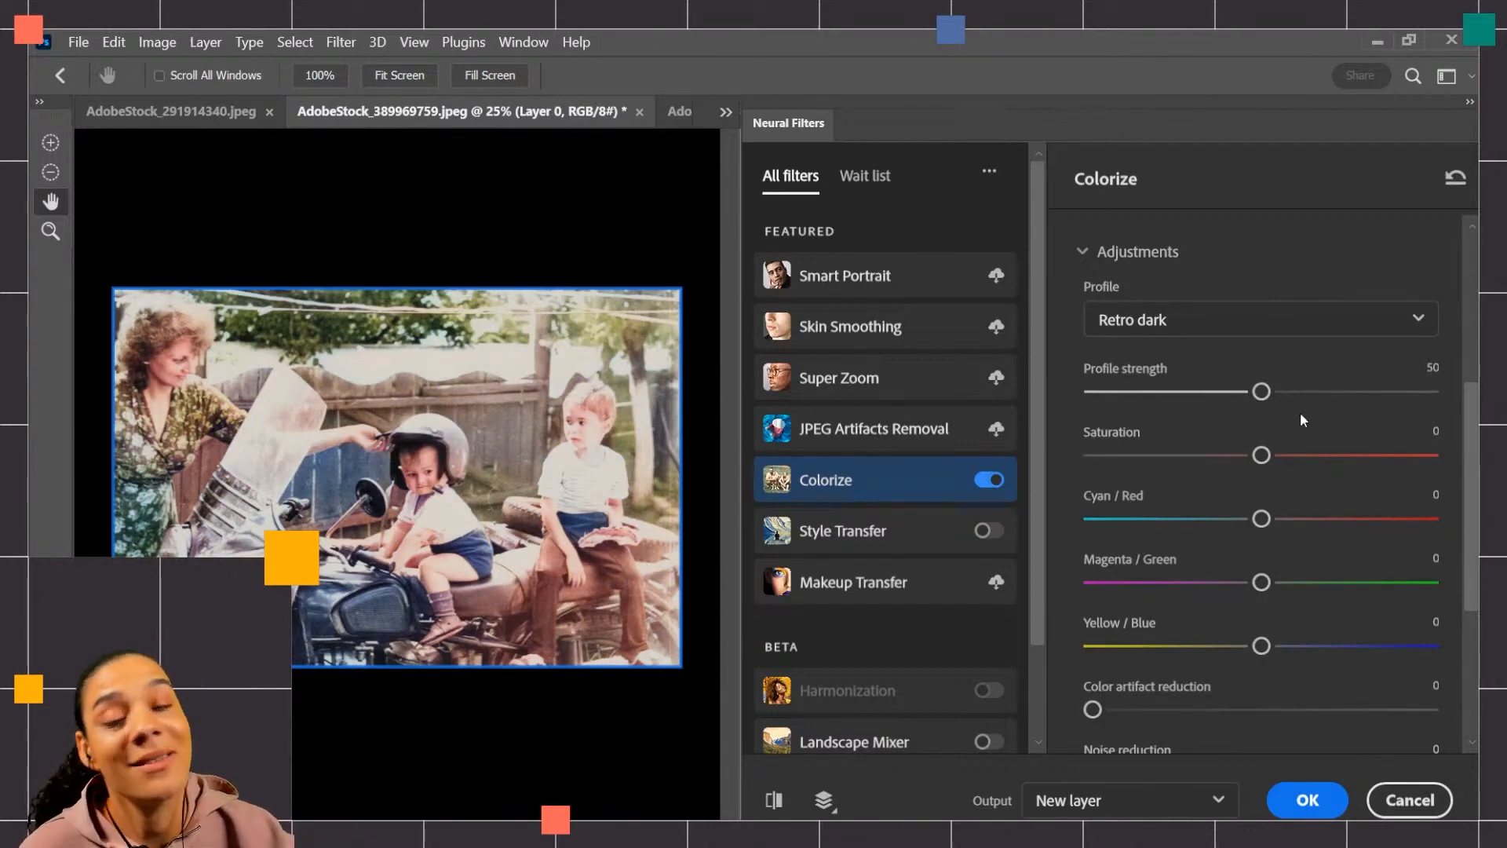
mouse_move(1290, 468)
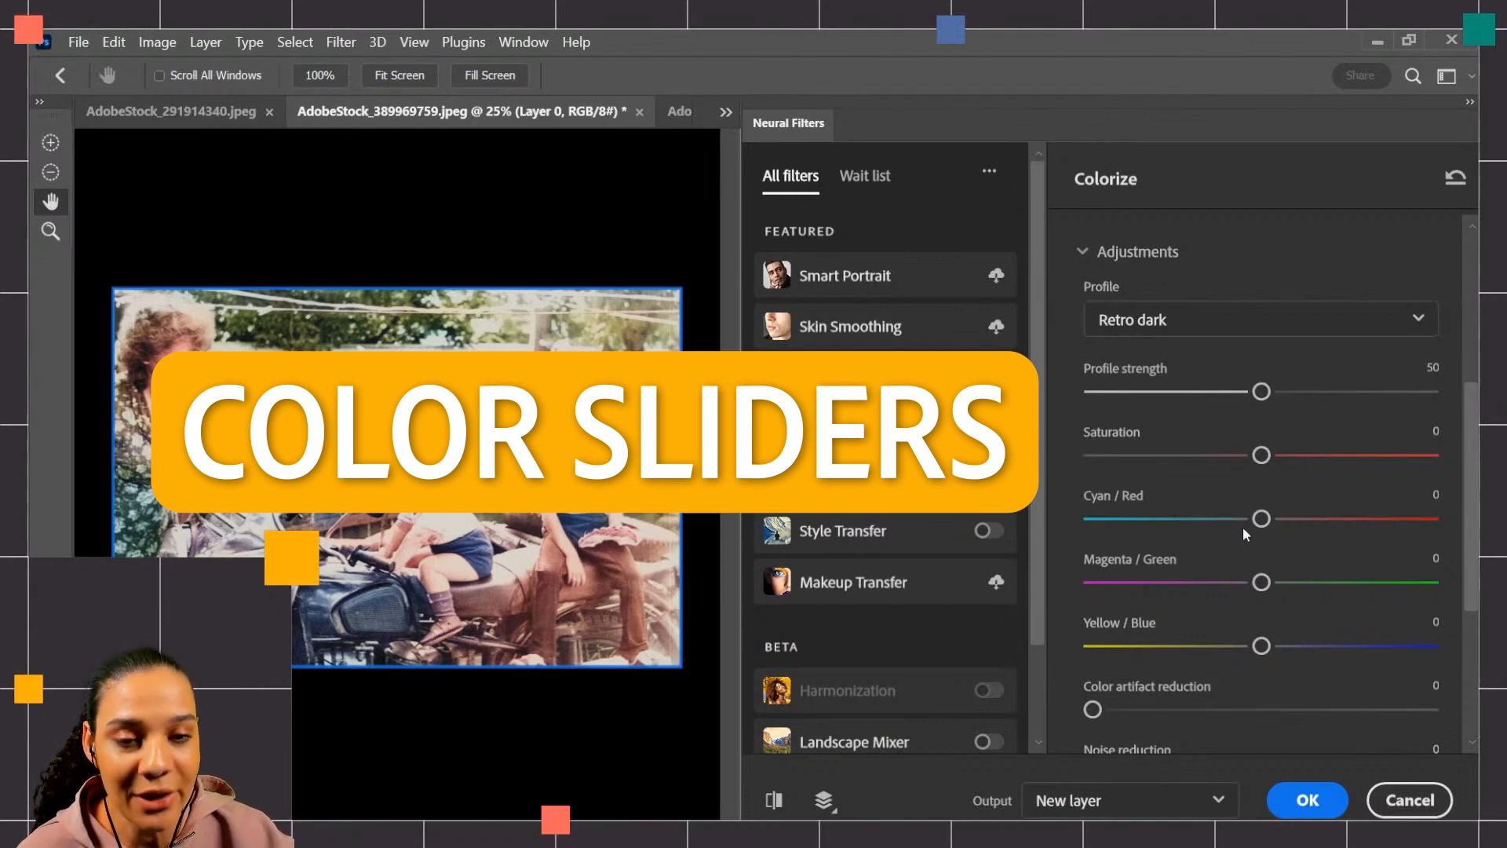
Set Saturation to +15 and shift Cyan/Red balance to +10 toward red
drag(1261, 456, 1342, 456)
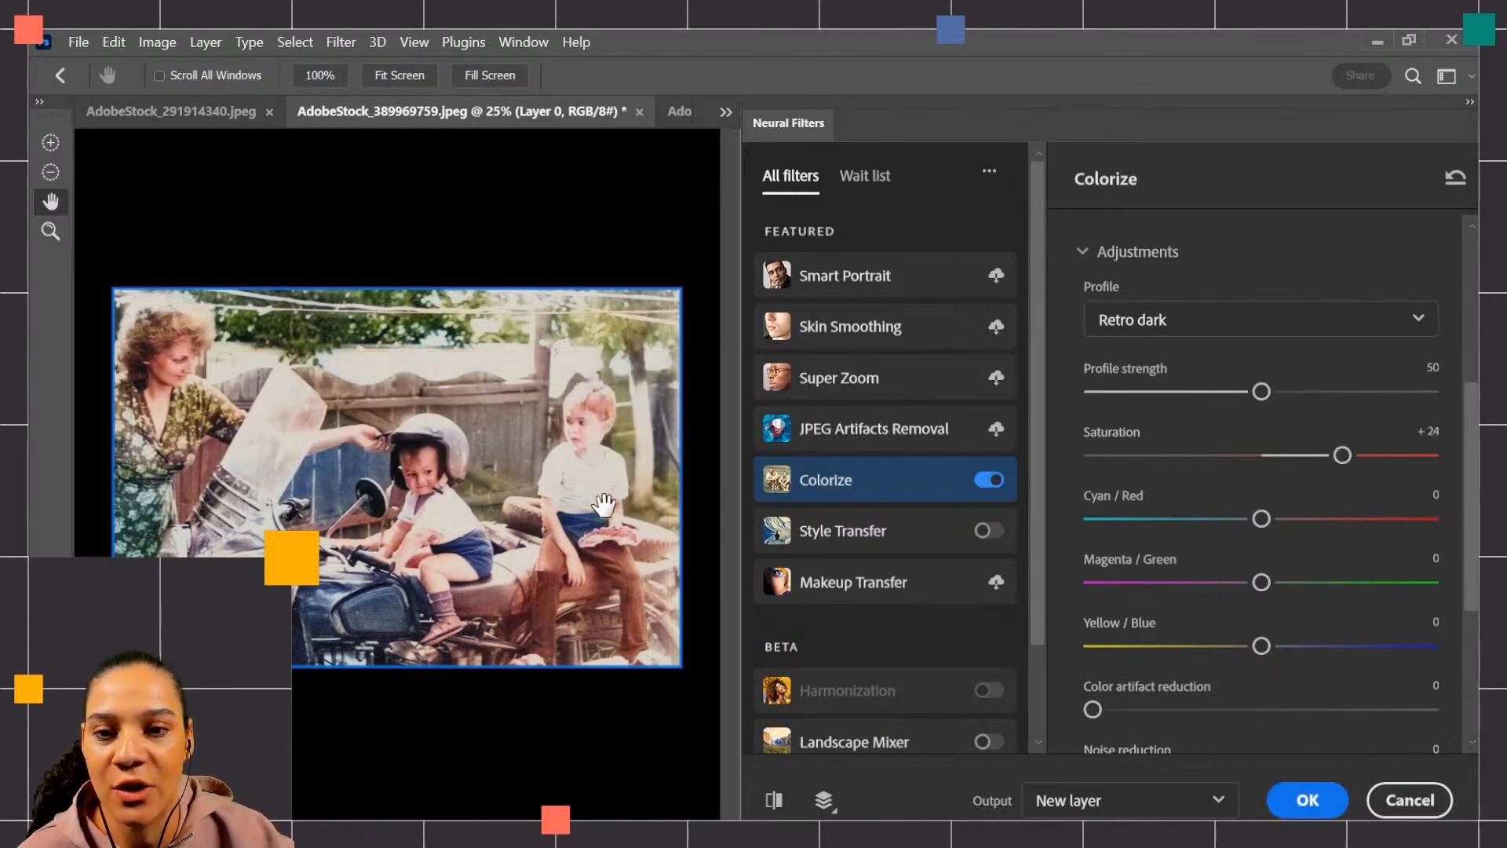
drag(1343, 455, 1312, 455)
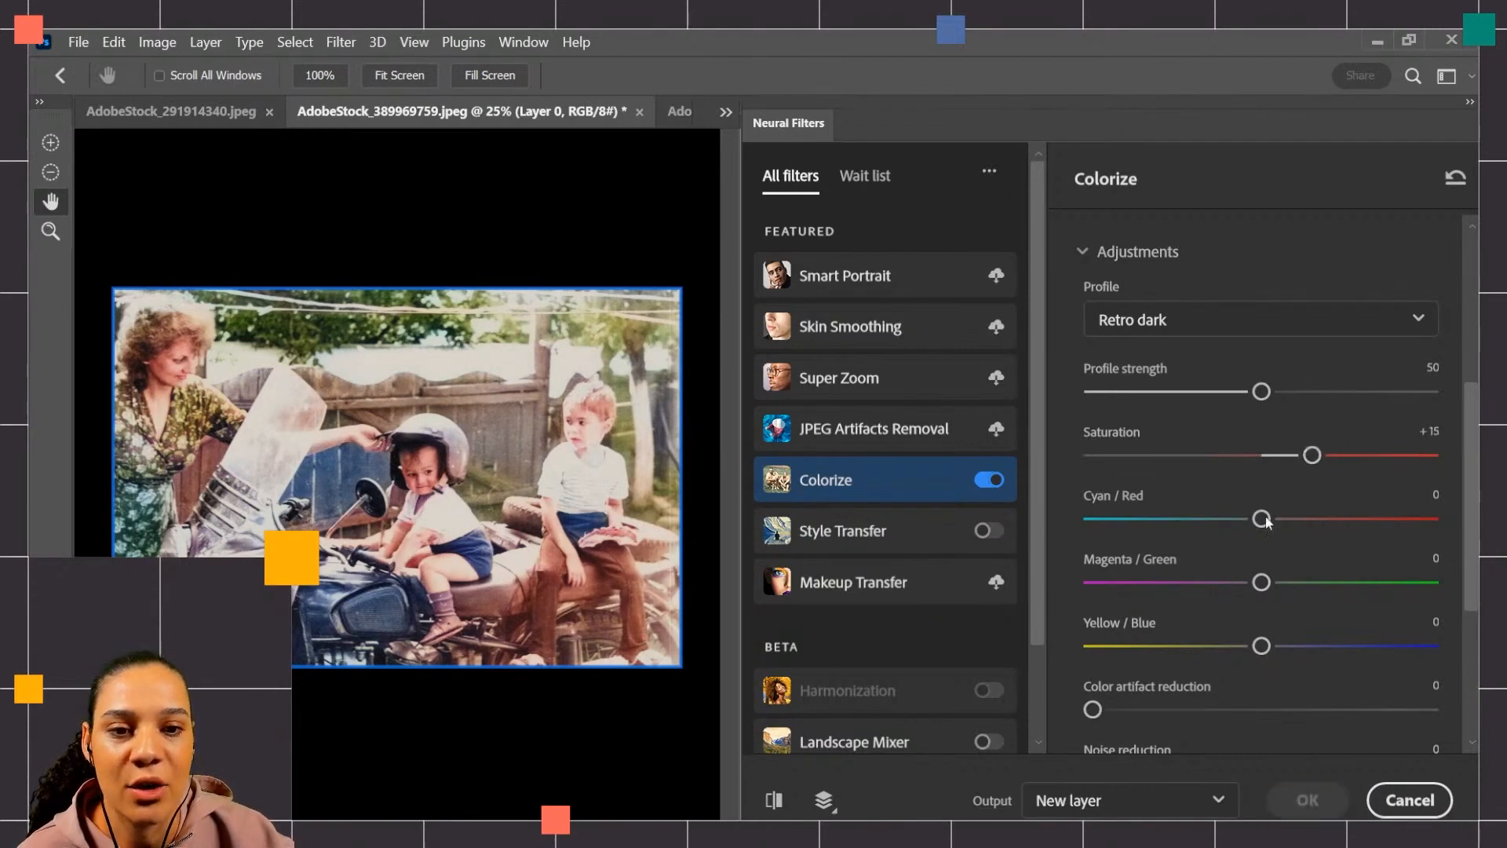
drag(1261, 519, 1191, 518)
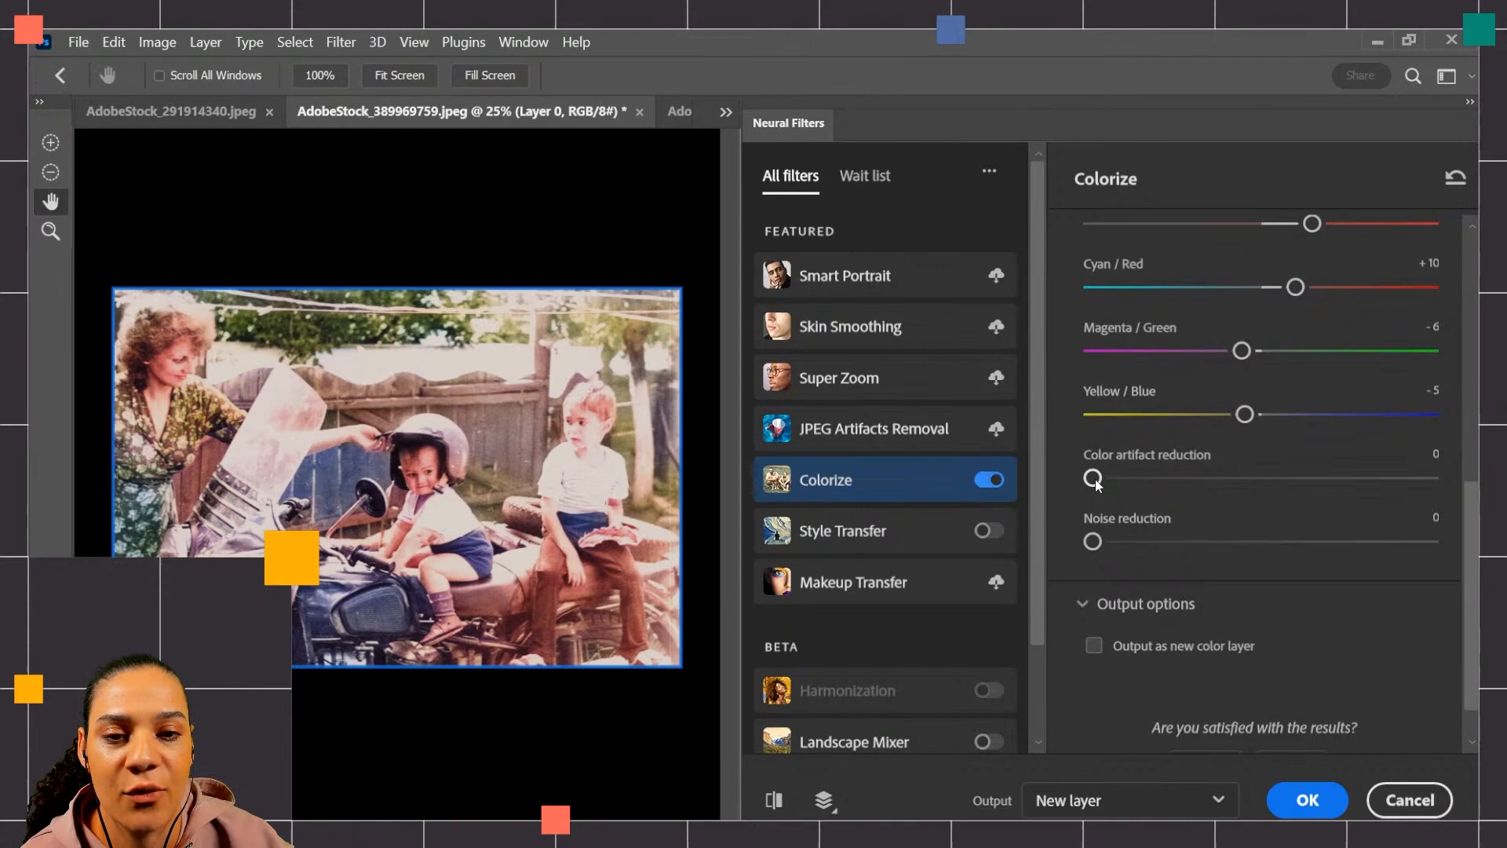
Set Color artifact reduction to 30 and raise the noise reduction slider
drag(1093, 477, 1195, 478)
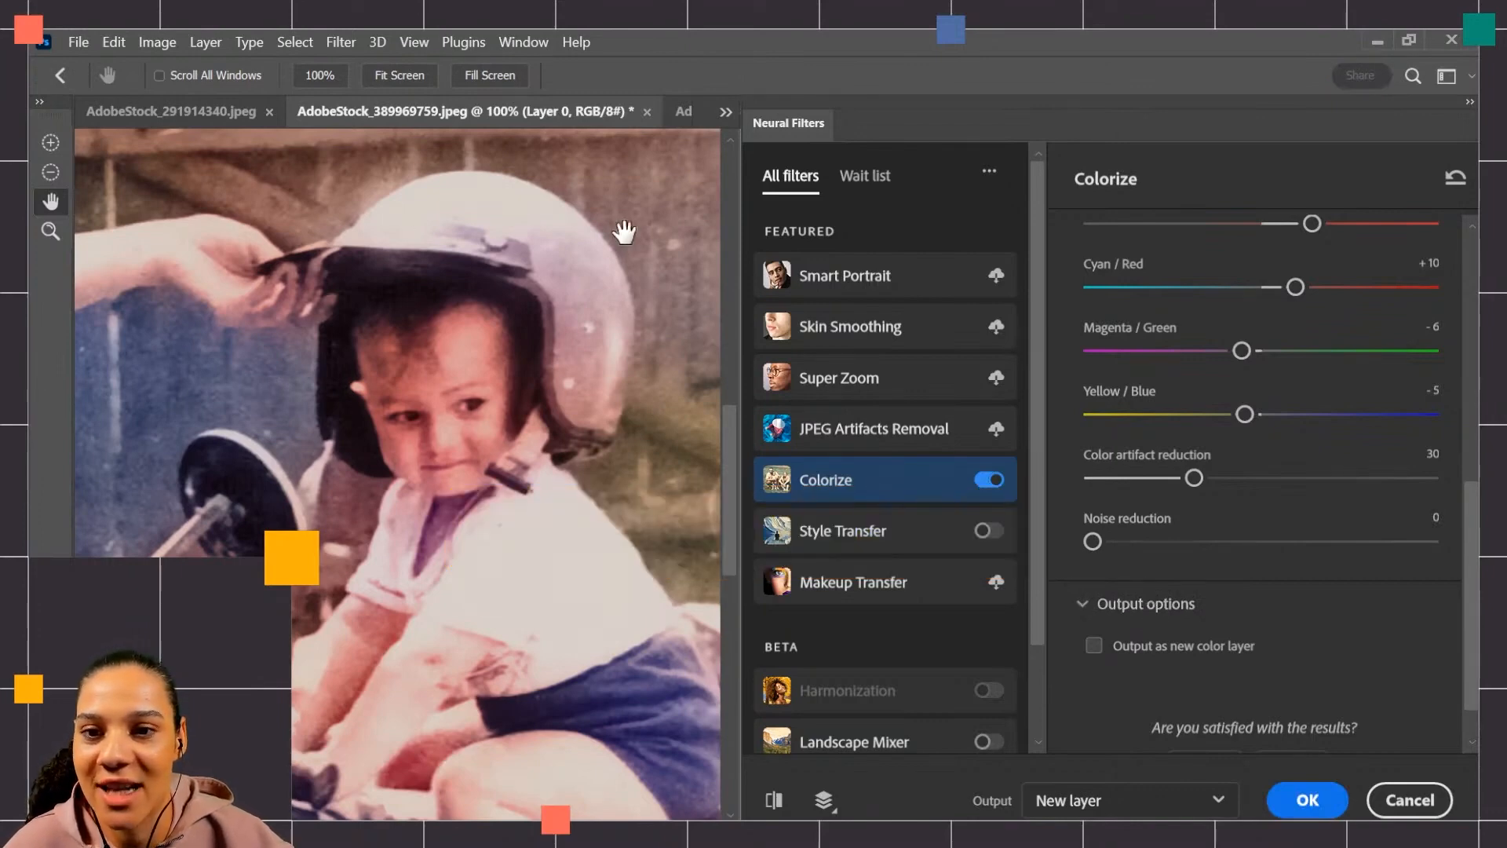
mouse_move(1135, 534)
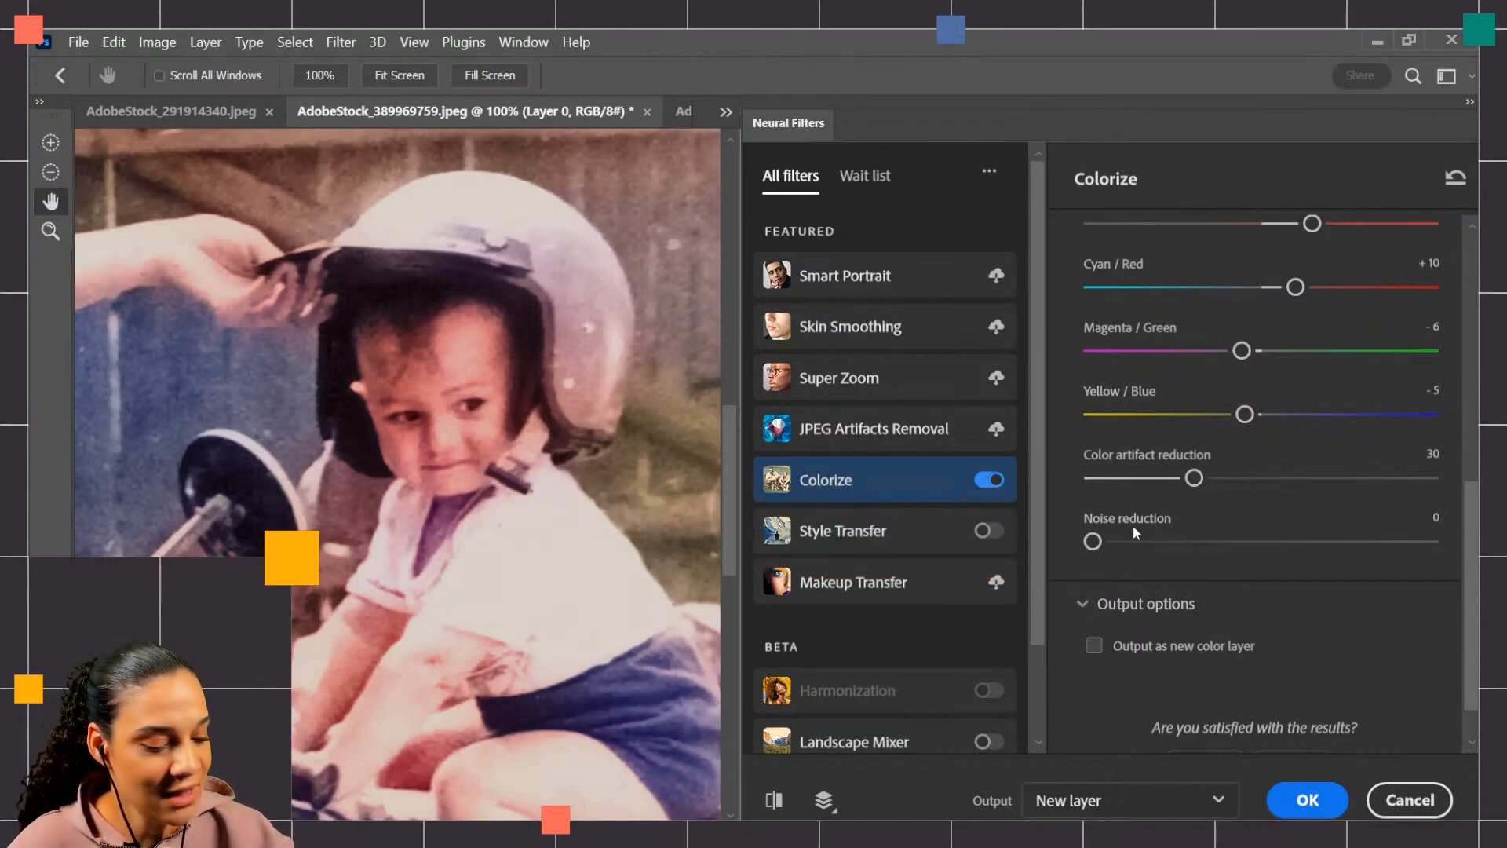
drag(1093, 541, 1431, 542)
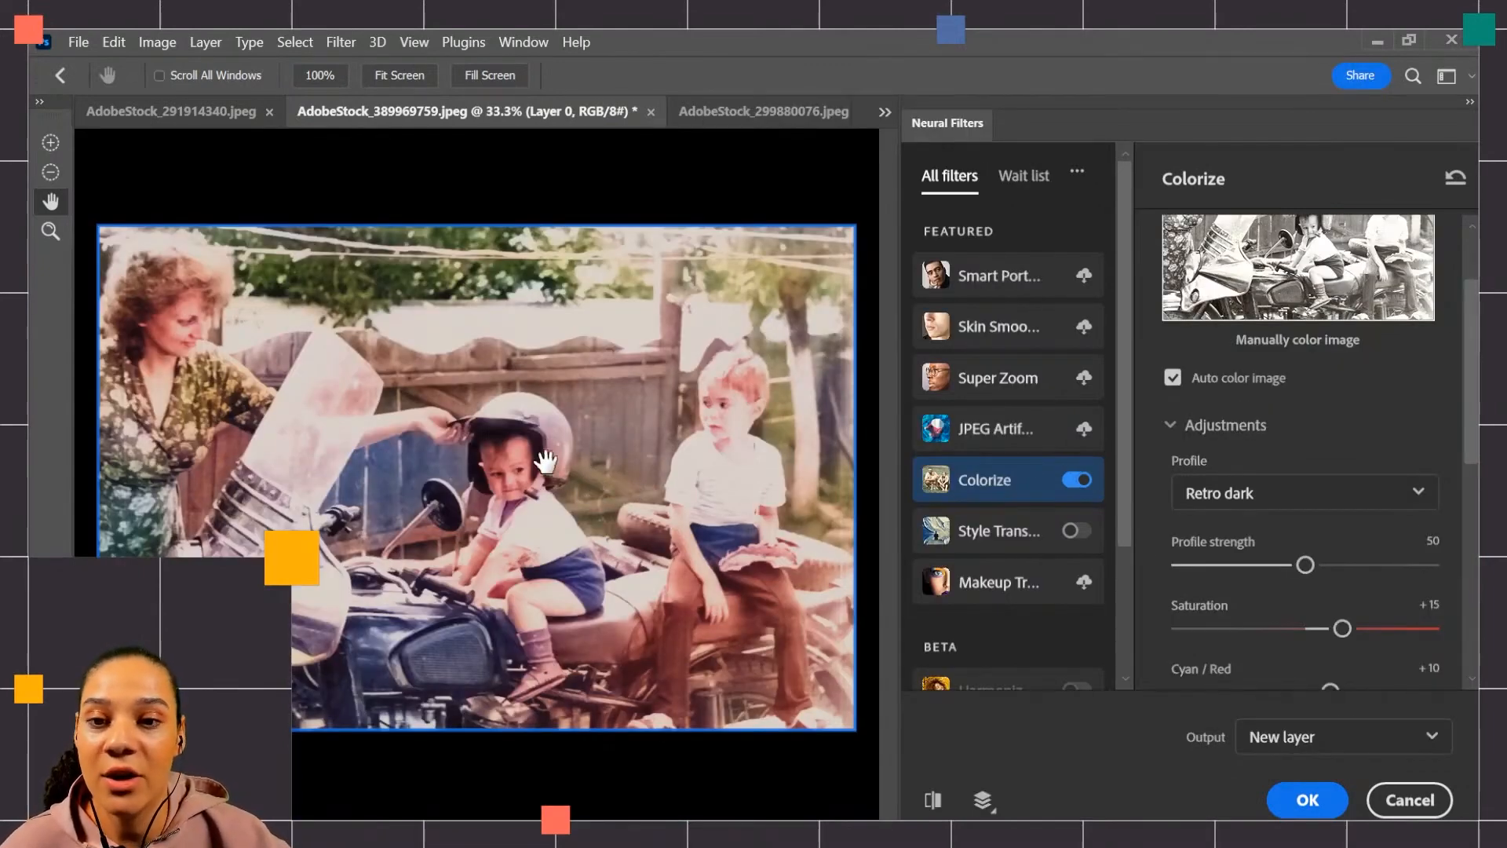
mouse_move(400, 480)
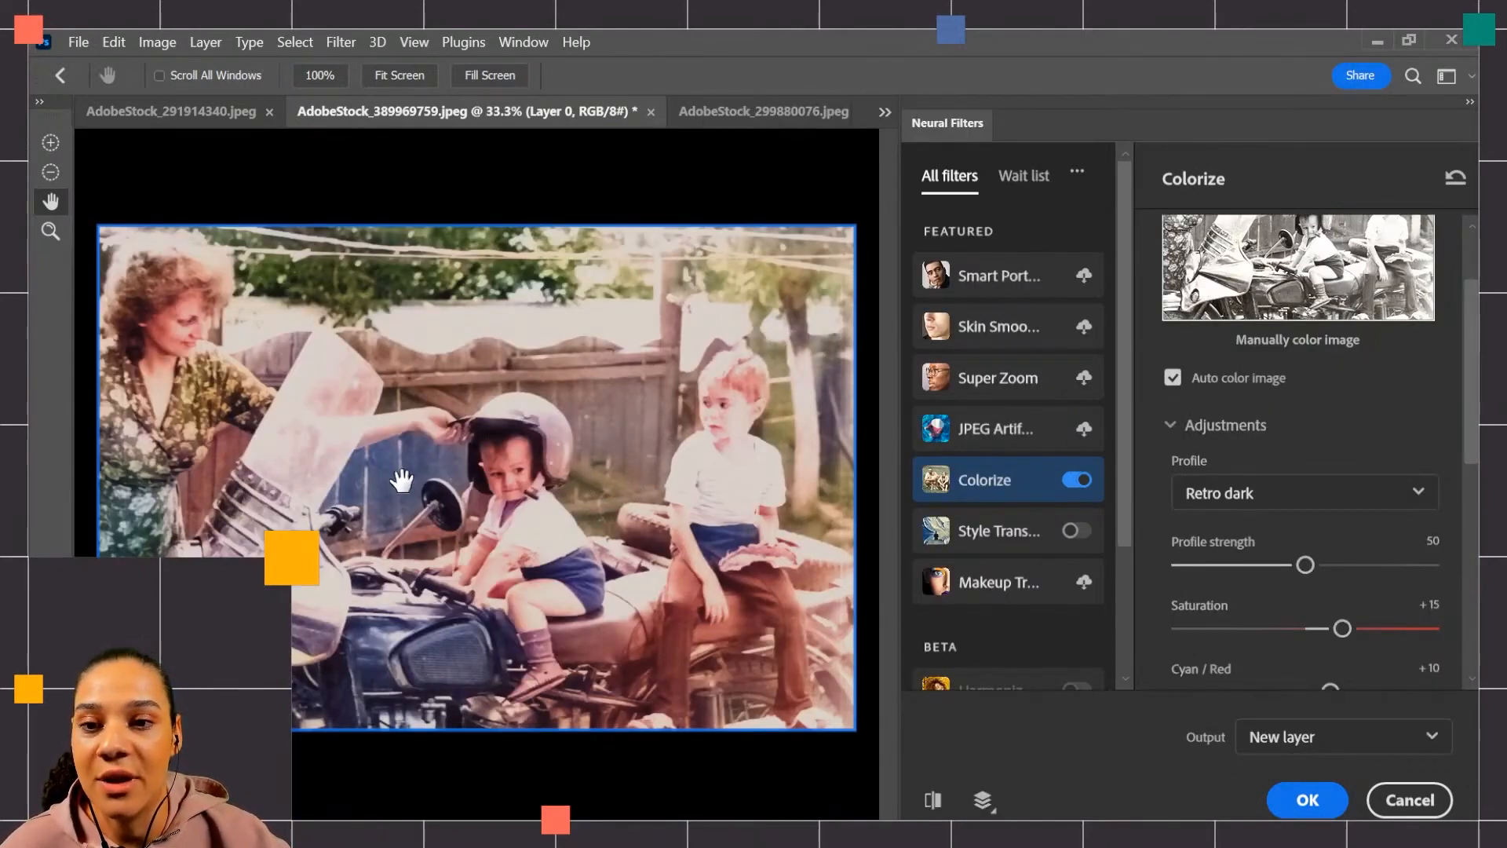
mouse_move(572, 410)
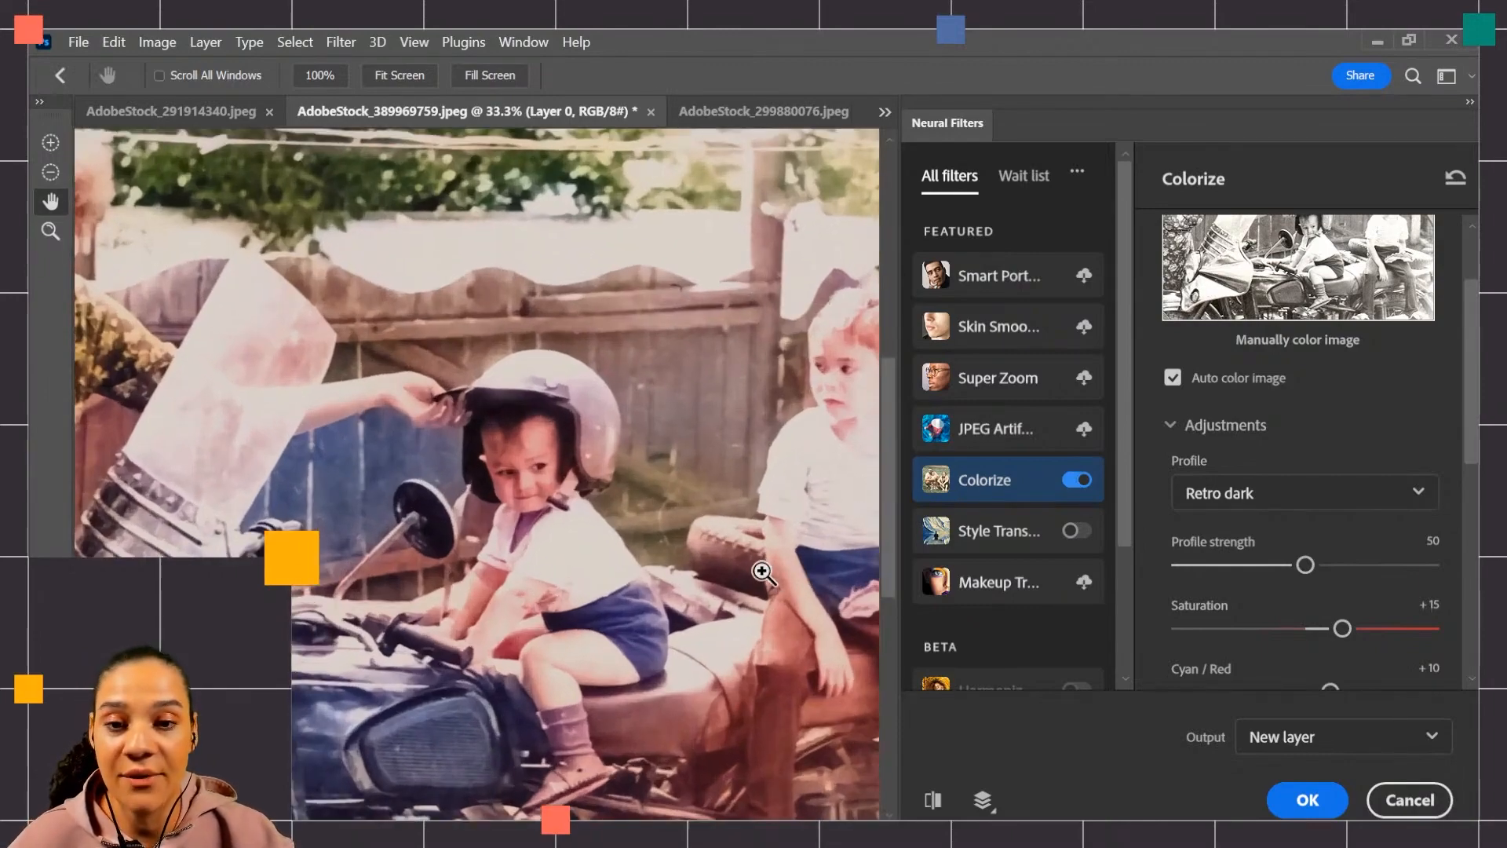
Set the focal point colour on the older boy's jeans to muted blue-grey #6e7995
click(763, 572)
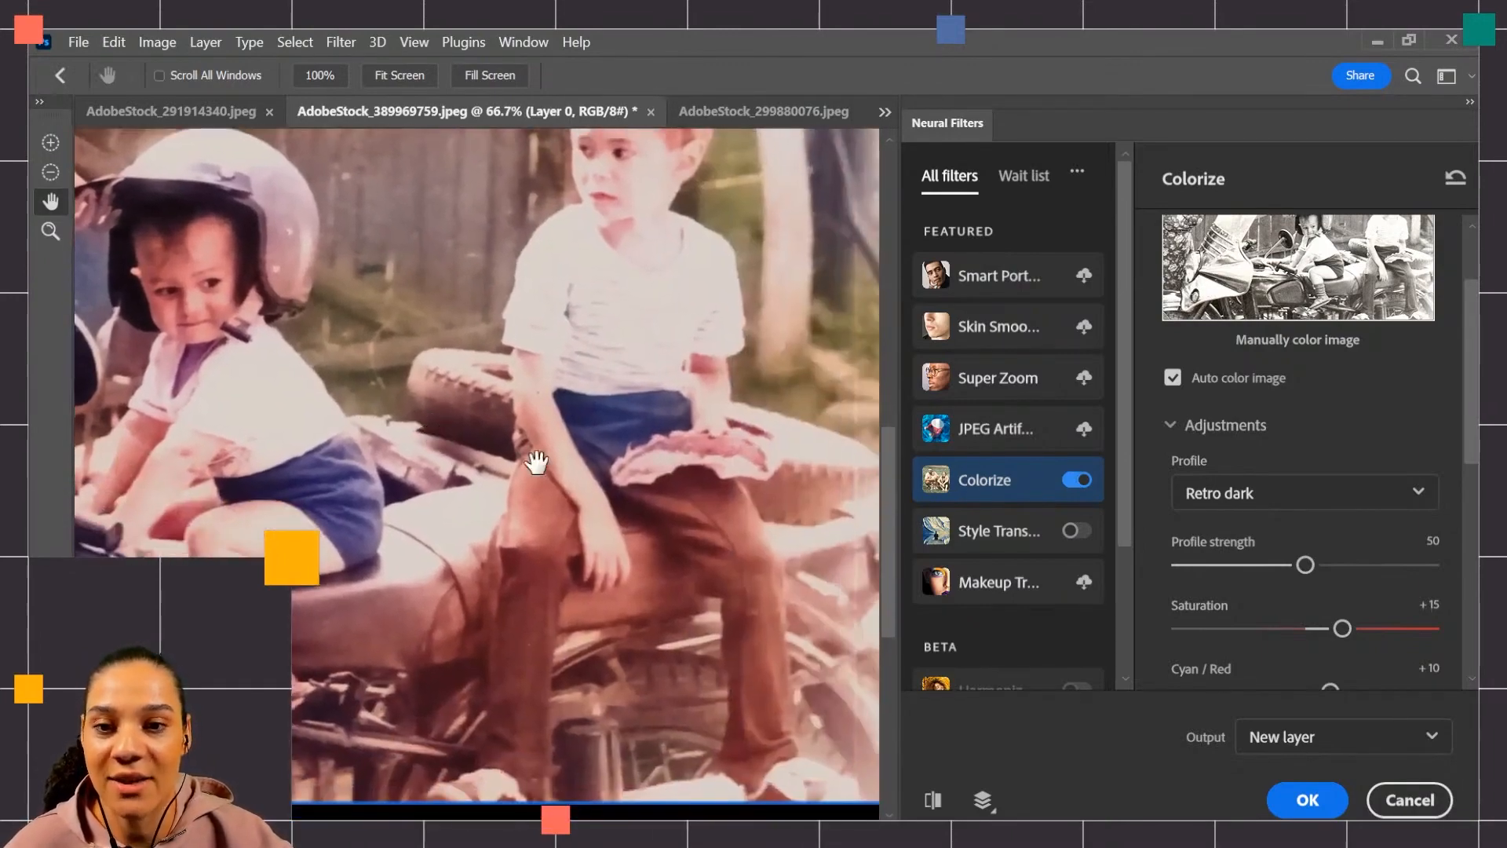
mouse_move(672, 401)
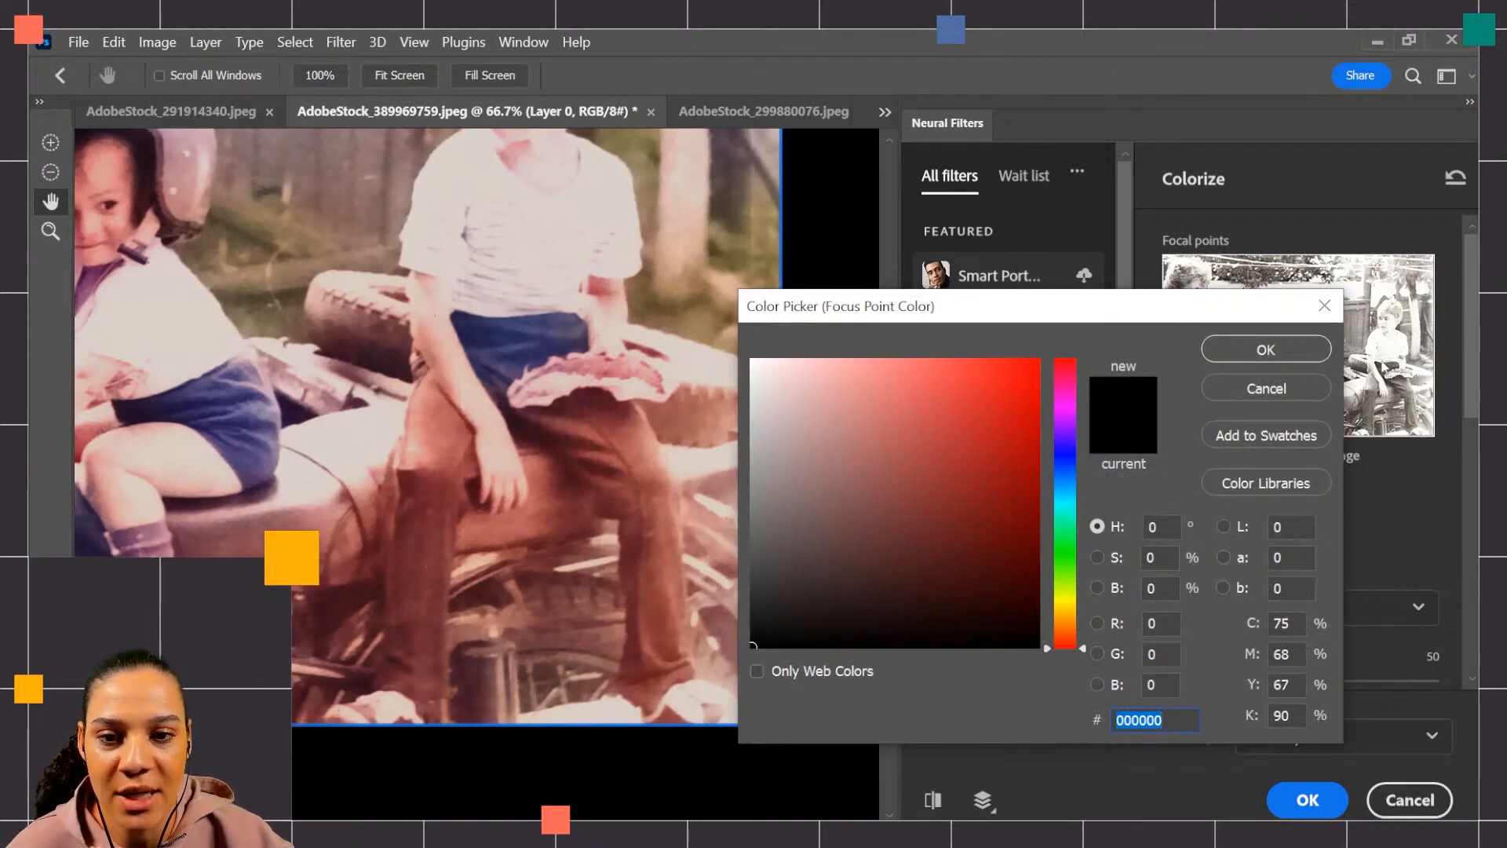
click(826, 480)
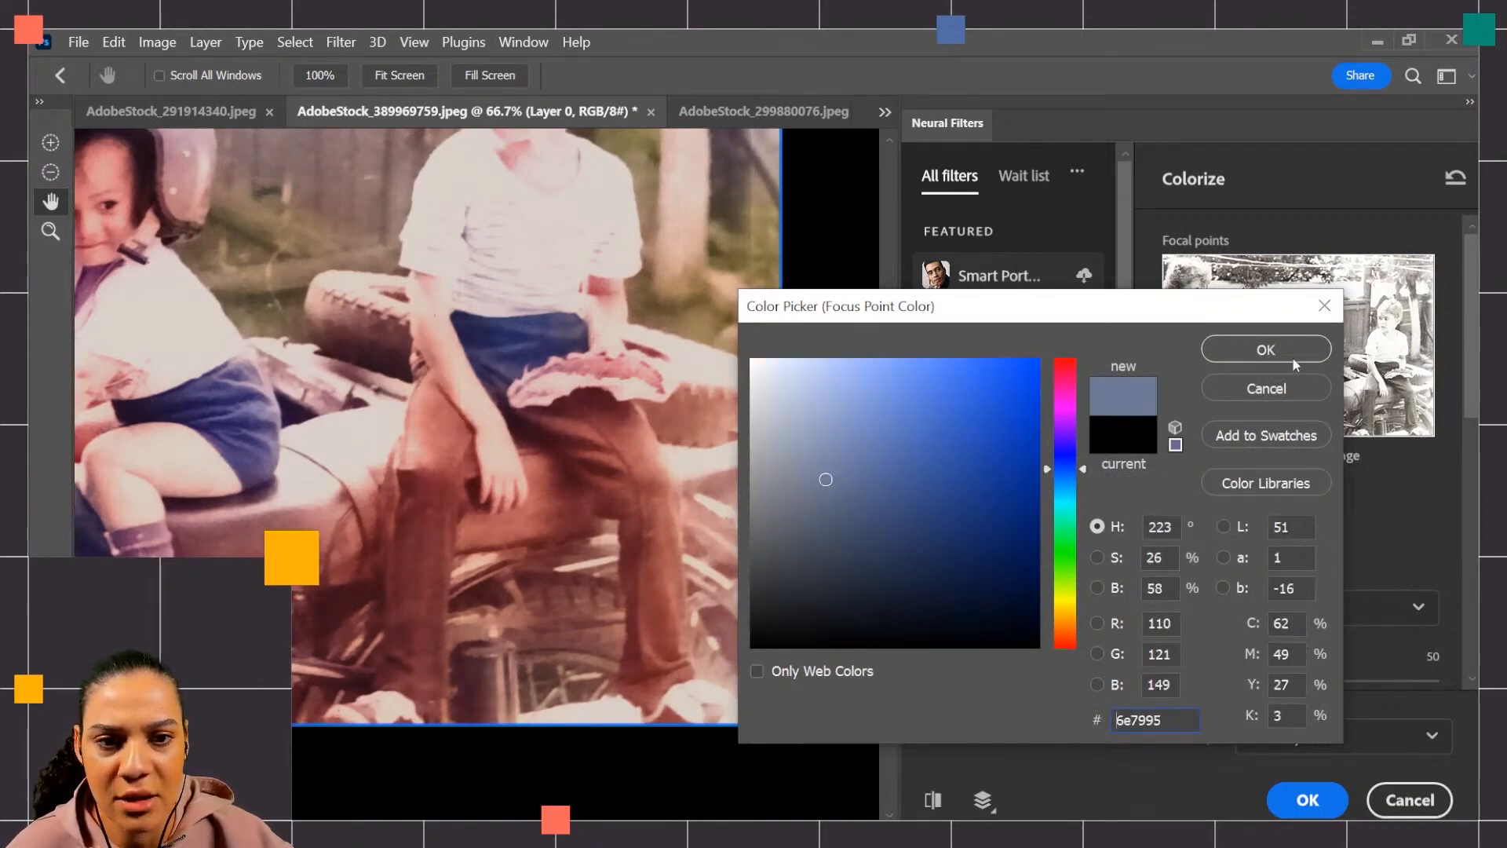
click(1266, 349)
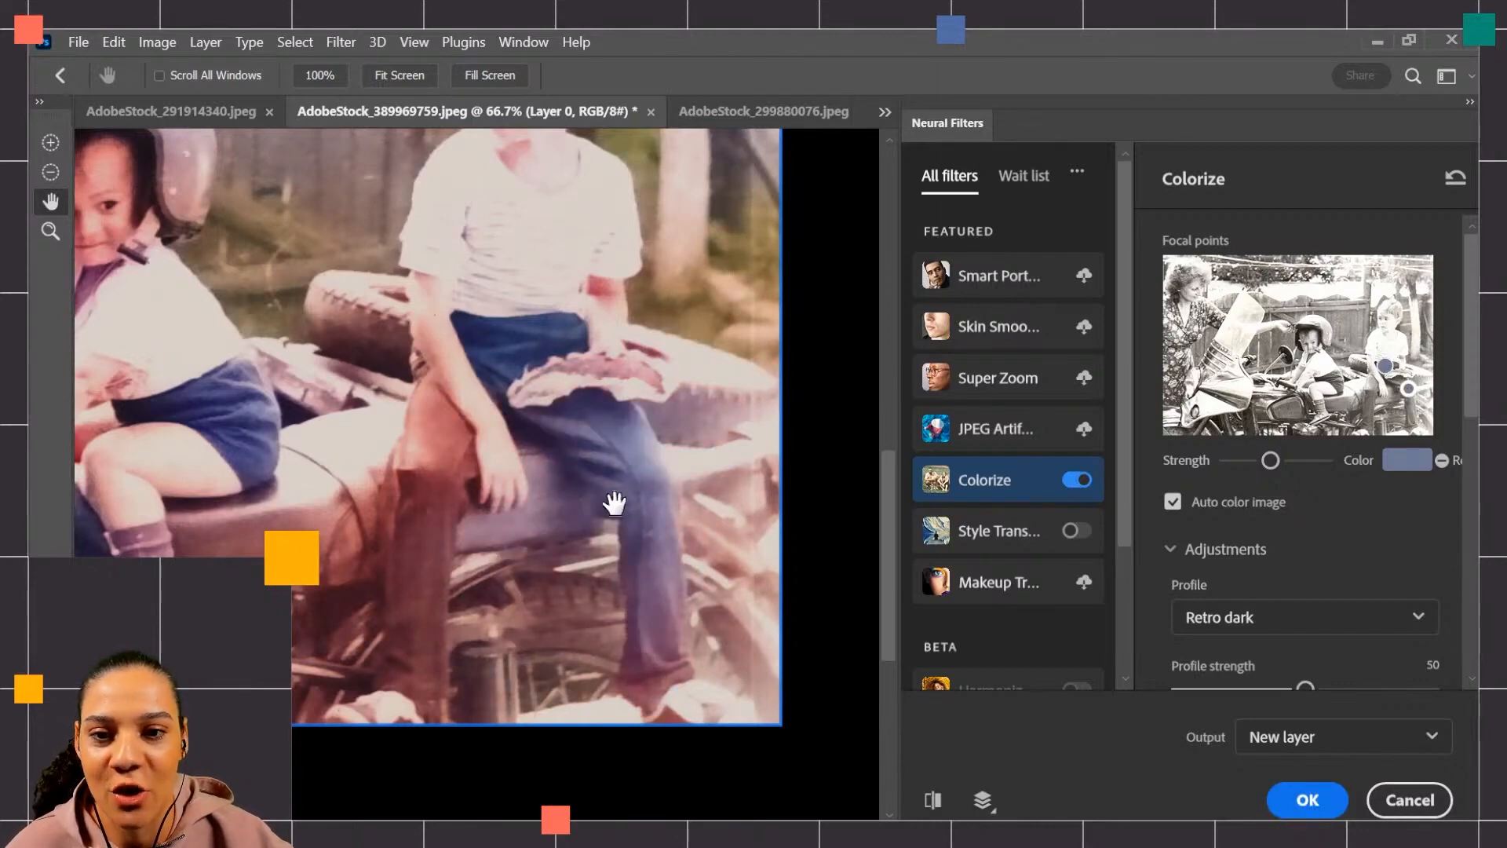
mouse_move(669, 625)
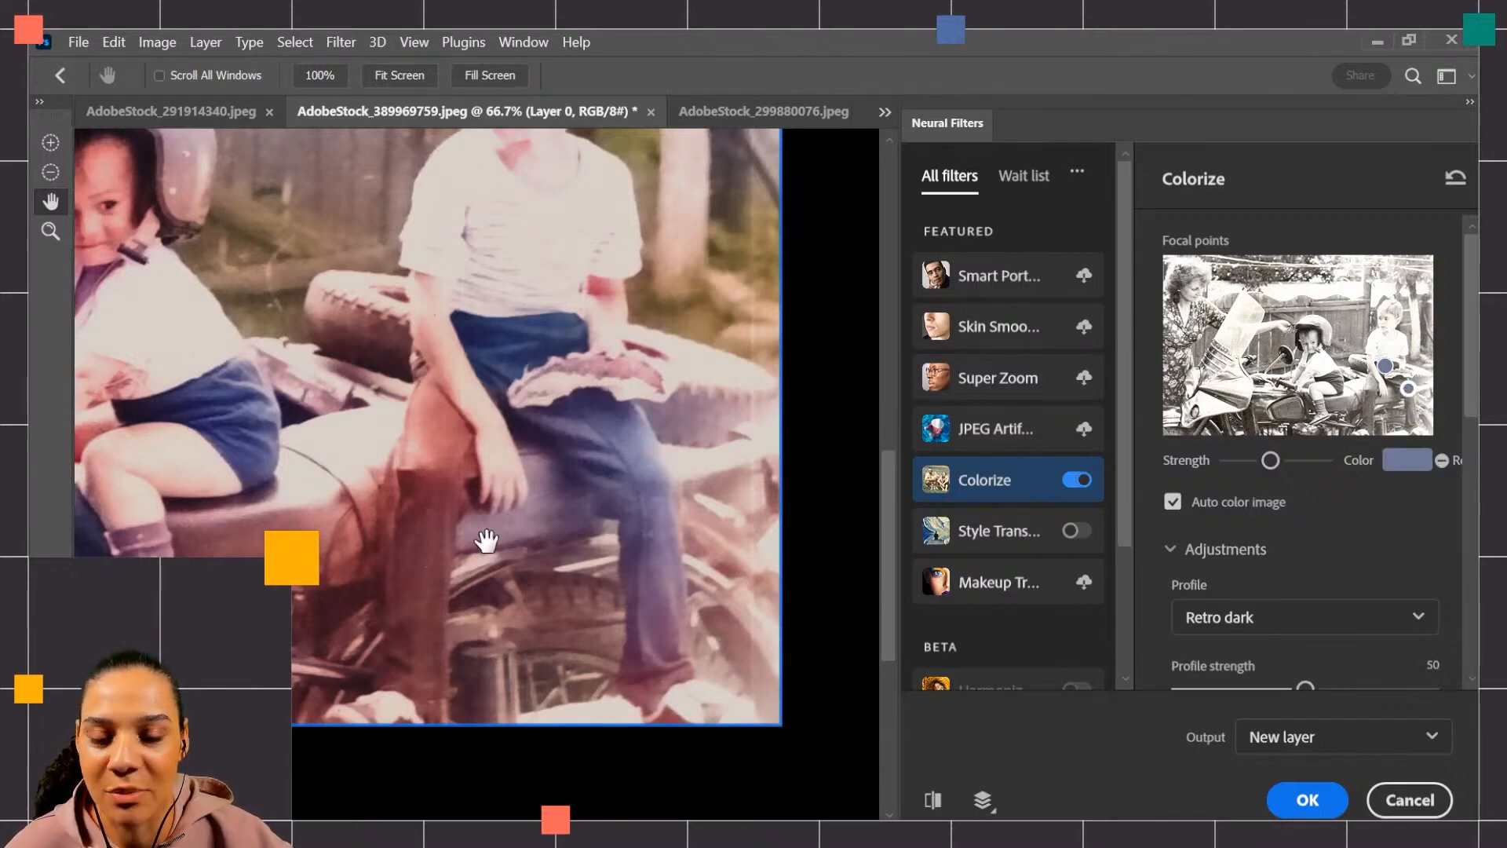
mouse_move(707, 542)
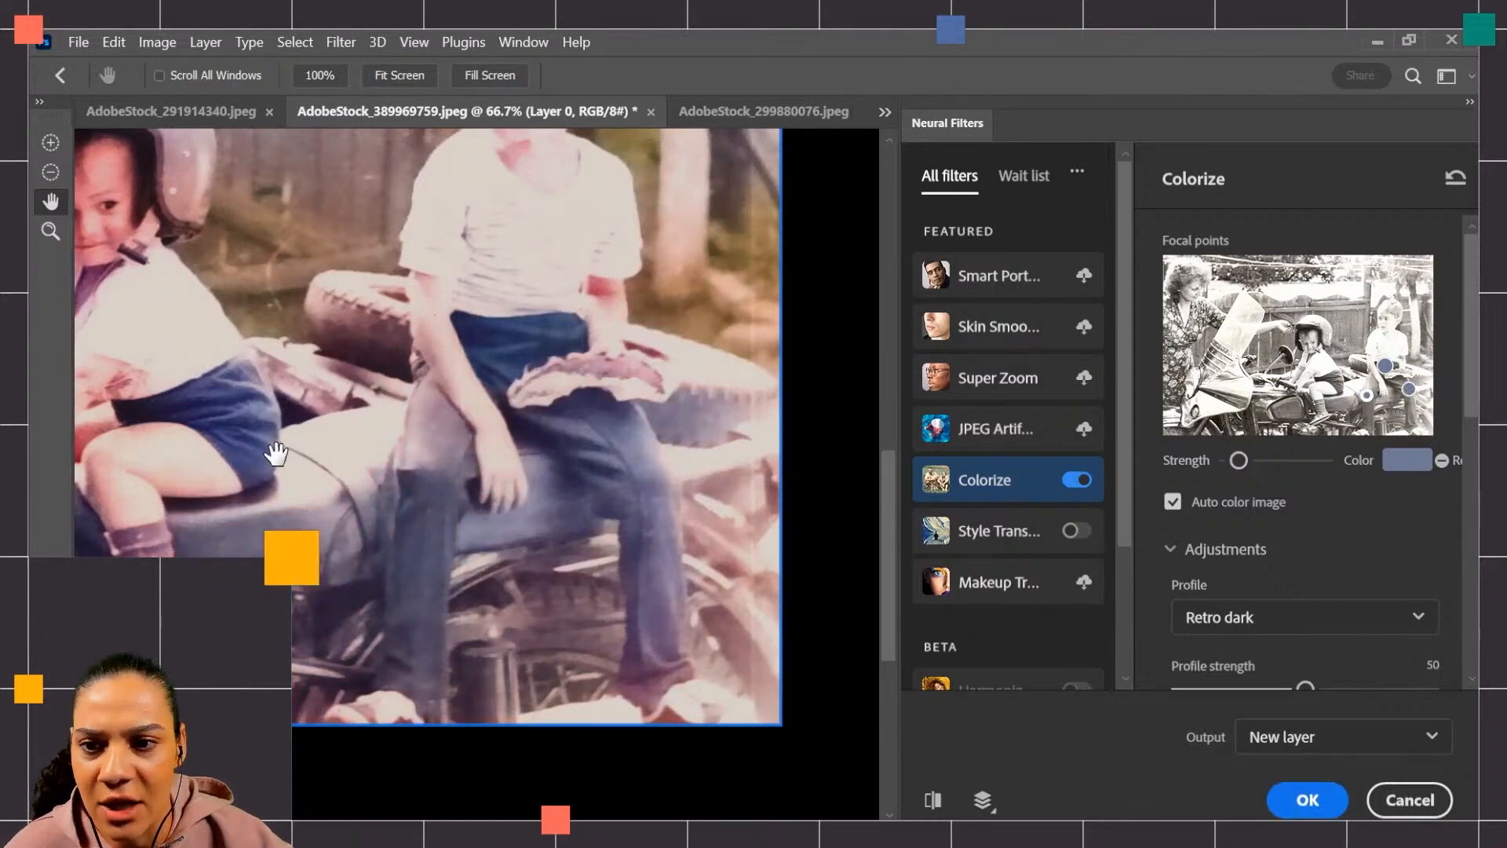
mouse_move(487, 511)
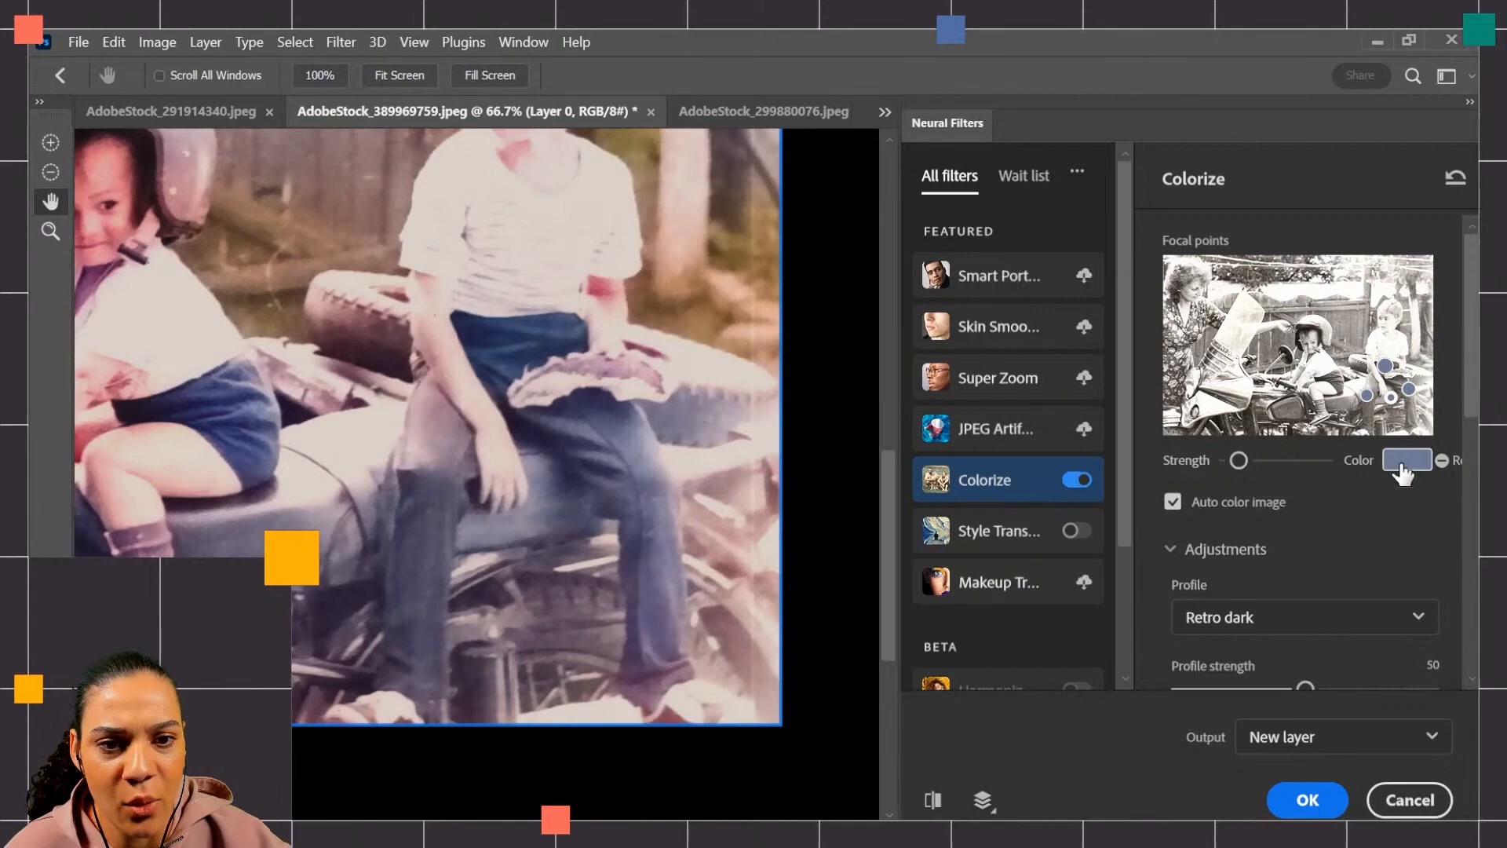
Set the new focal point's colour to warm brown #957e6e
click(1407, 460)
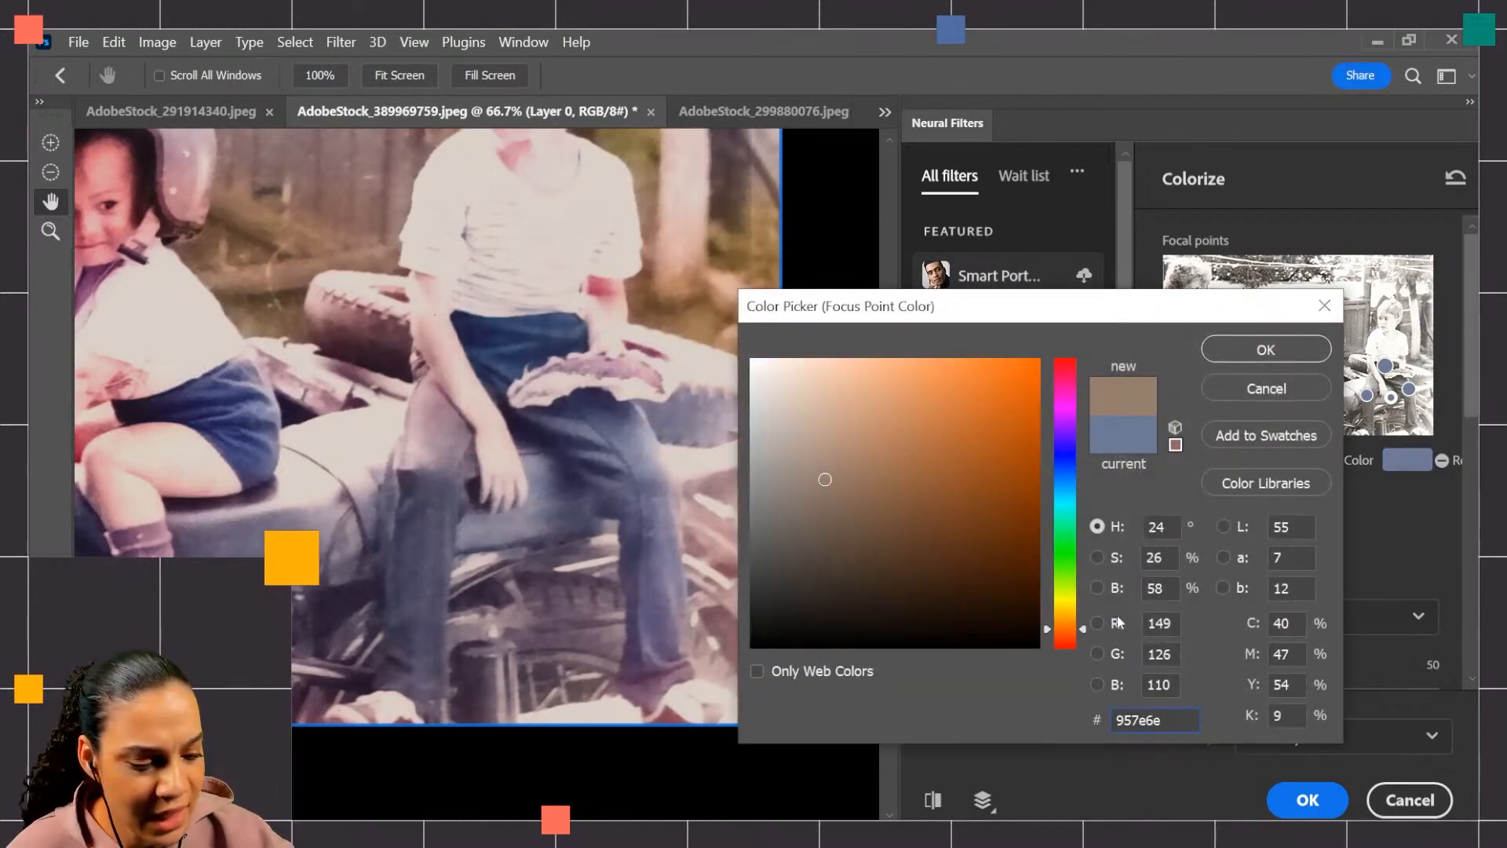
click(1265, 349)
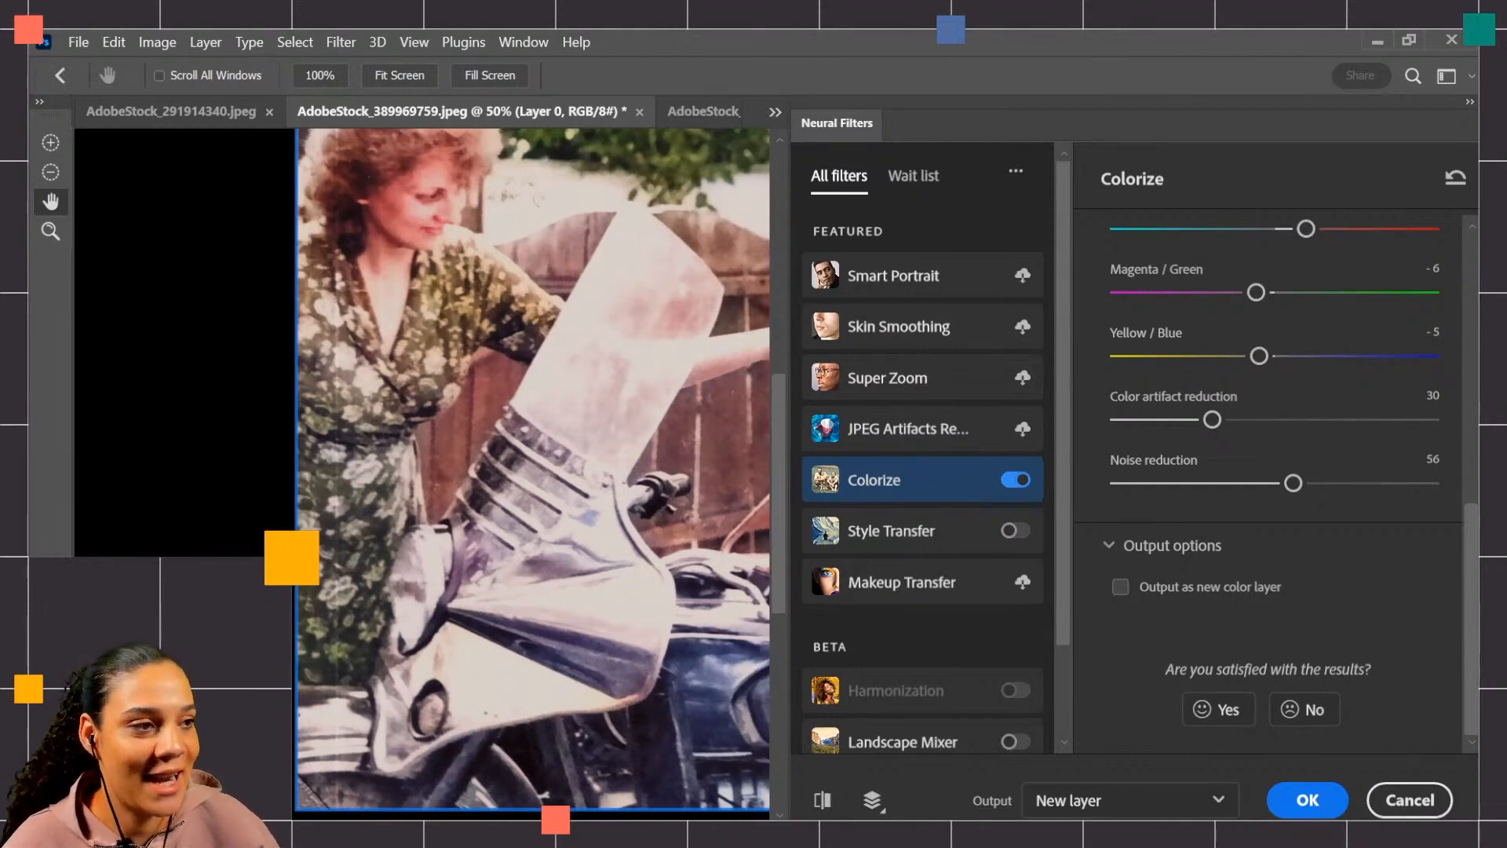
Set Output to New layer and apply the colorization
click(1130, 799)
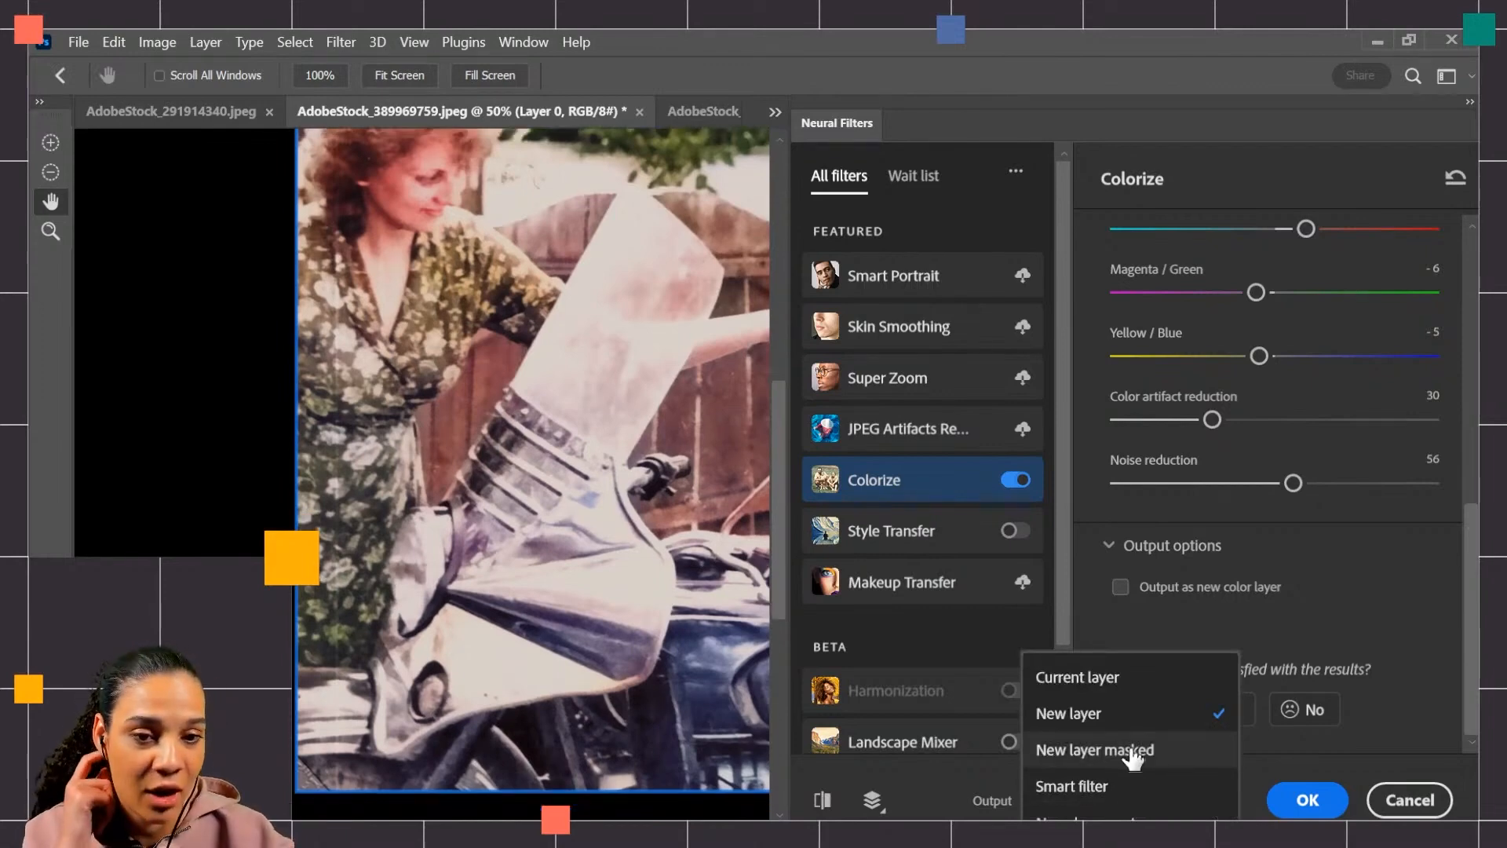
mouse_move(1238, 245)
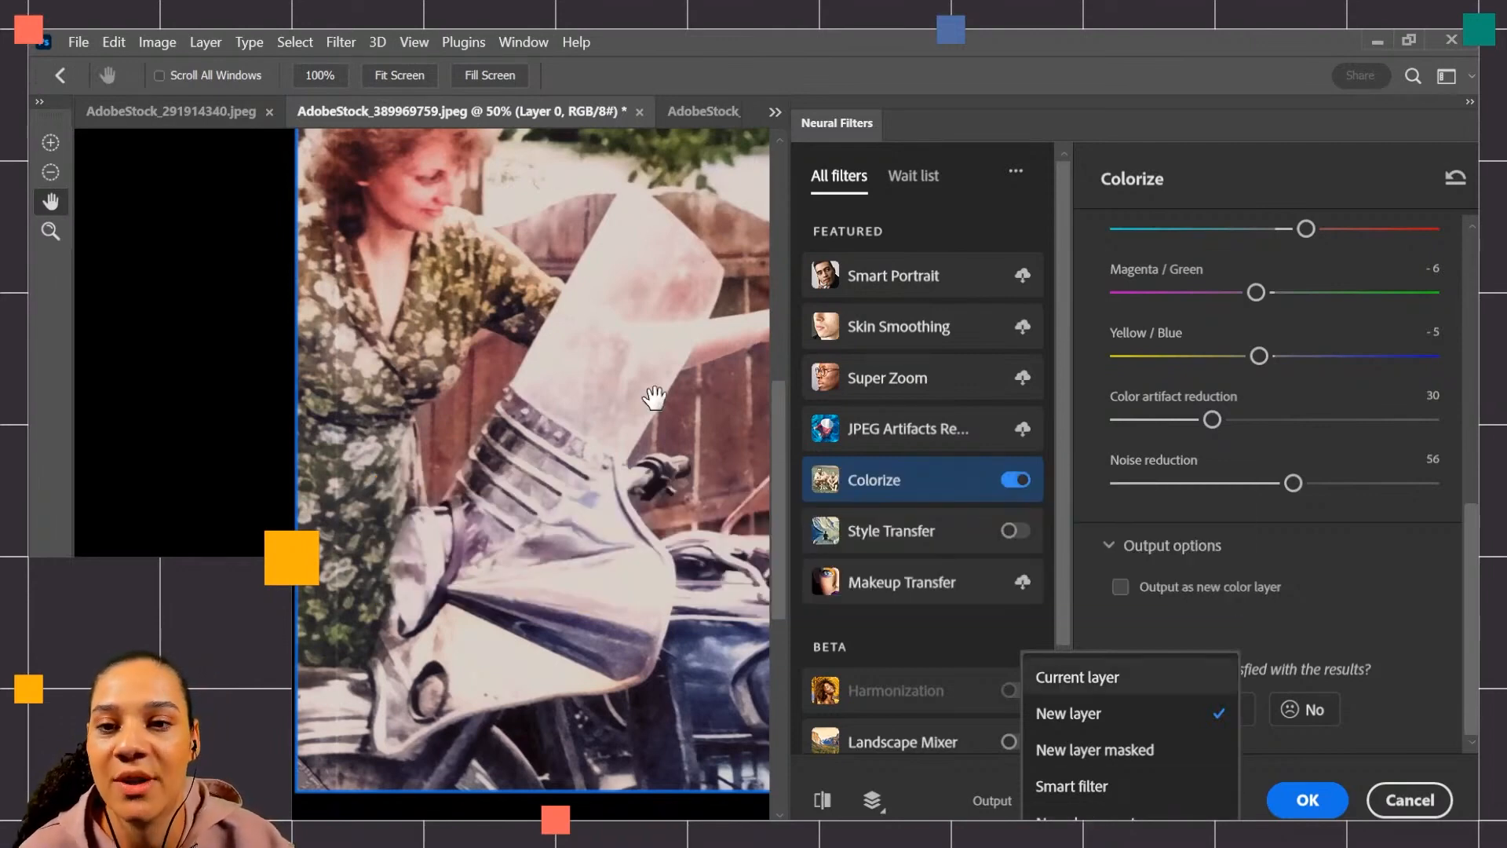
click(1078, 677)
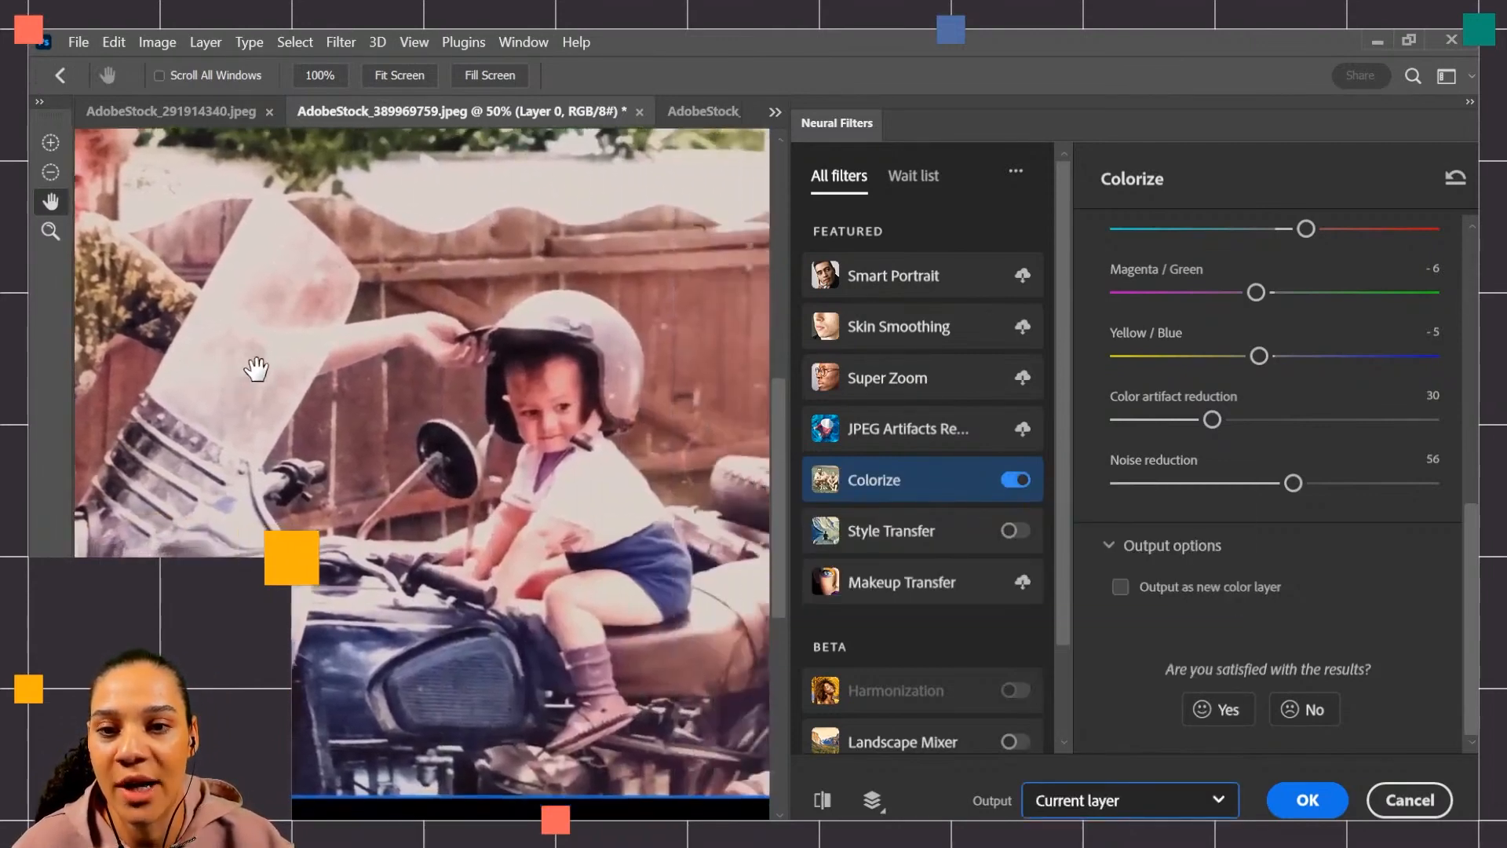
click(1130, 799)
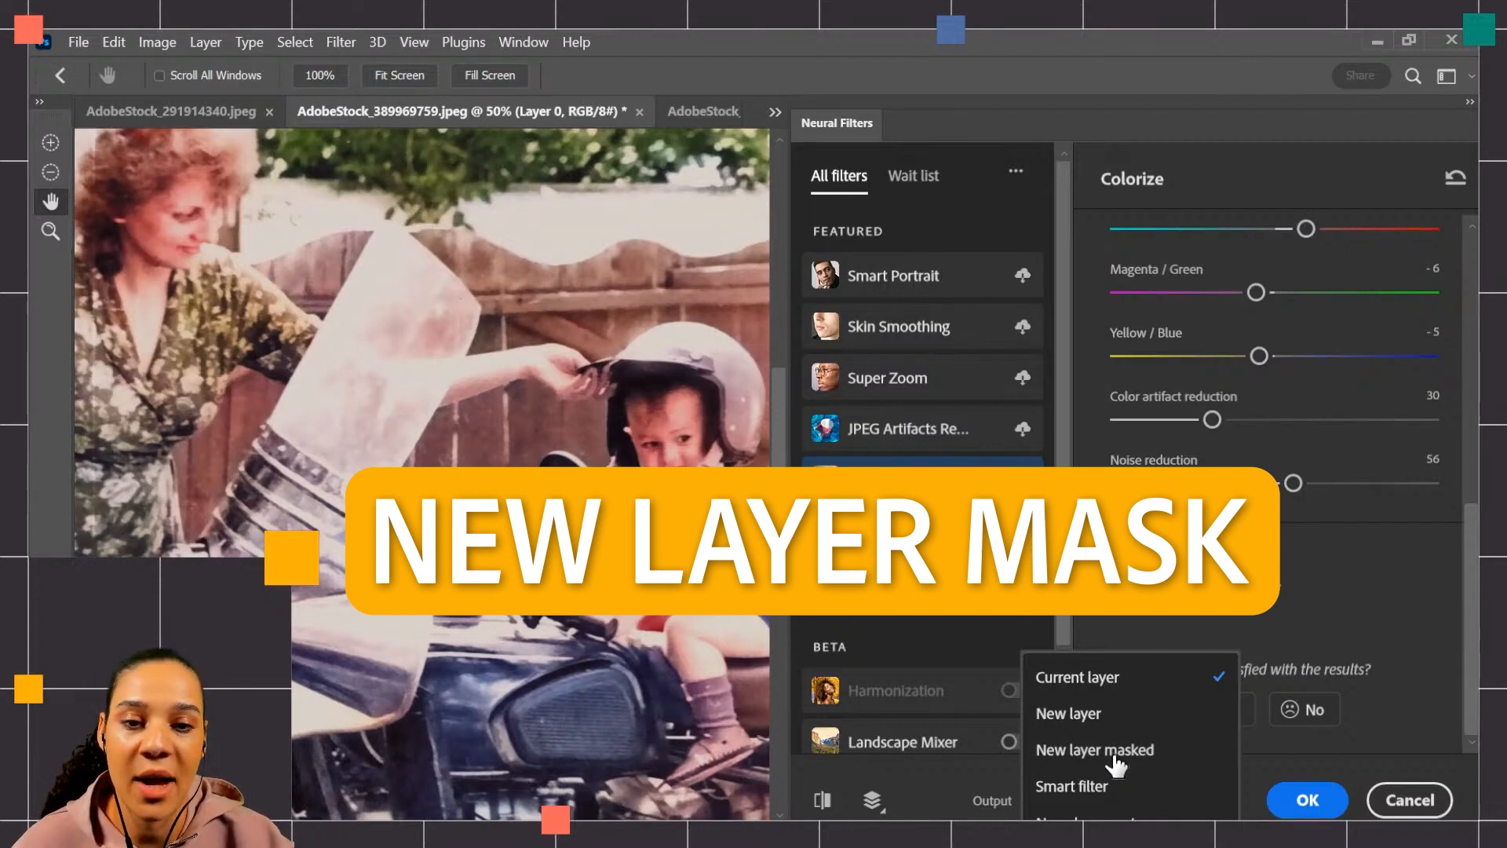
mouse_move(1140, 678)
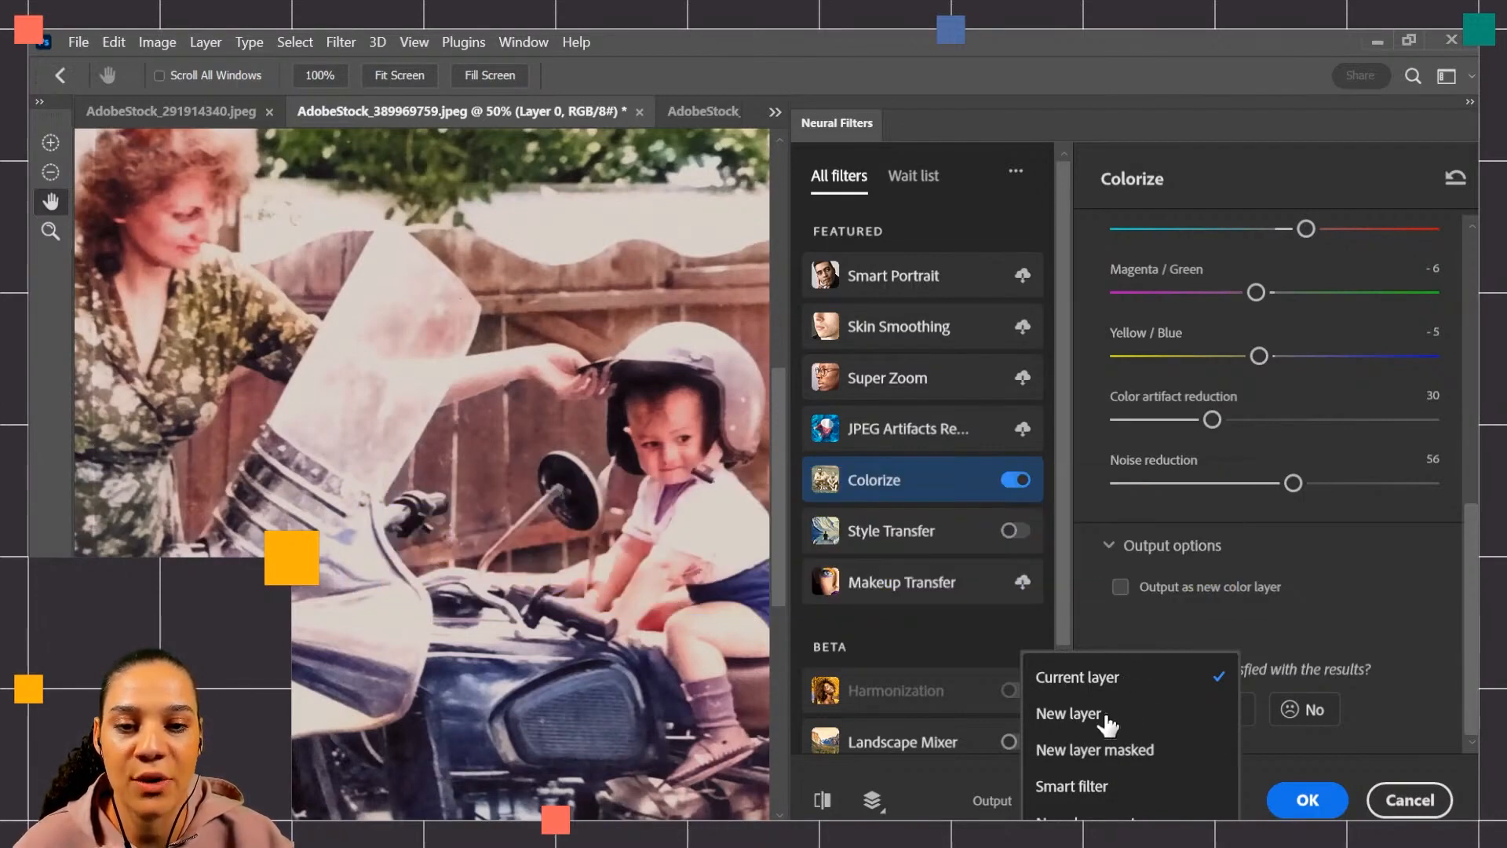
click(1068, 713)
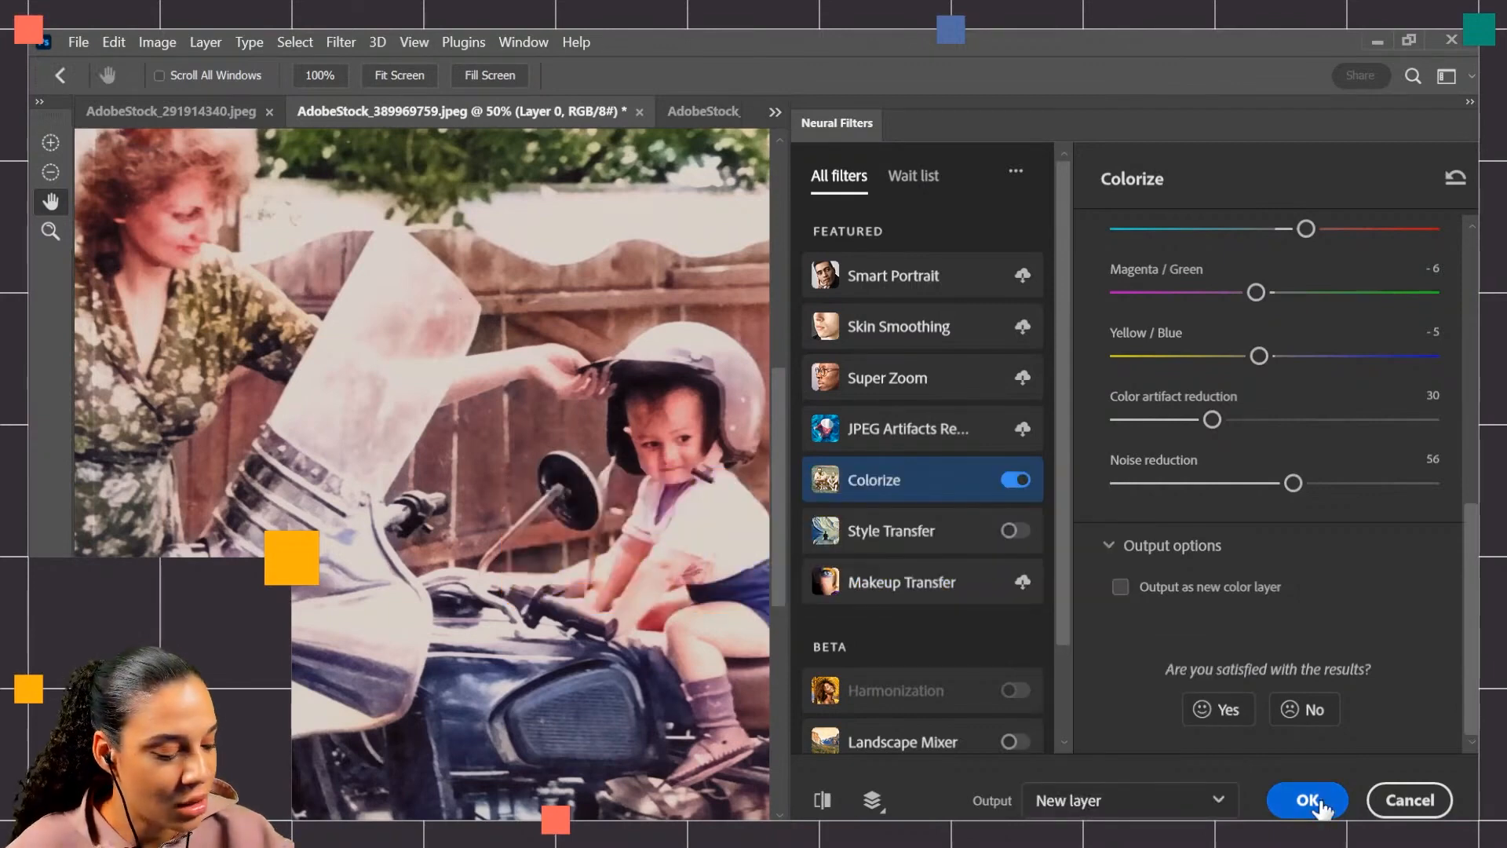
click(1307, 799)
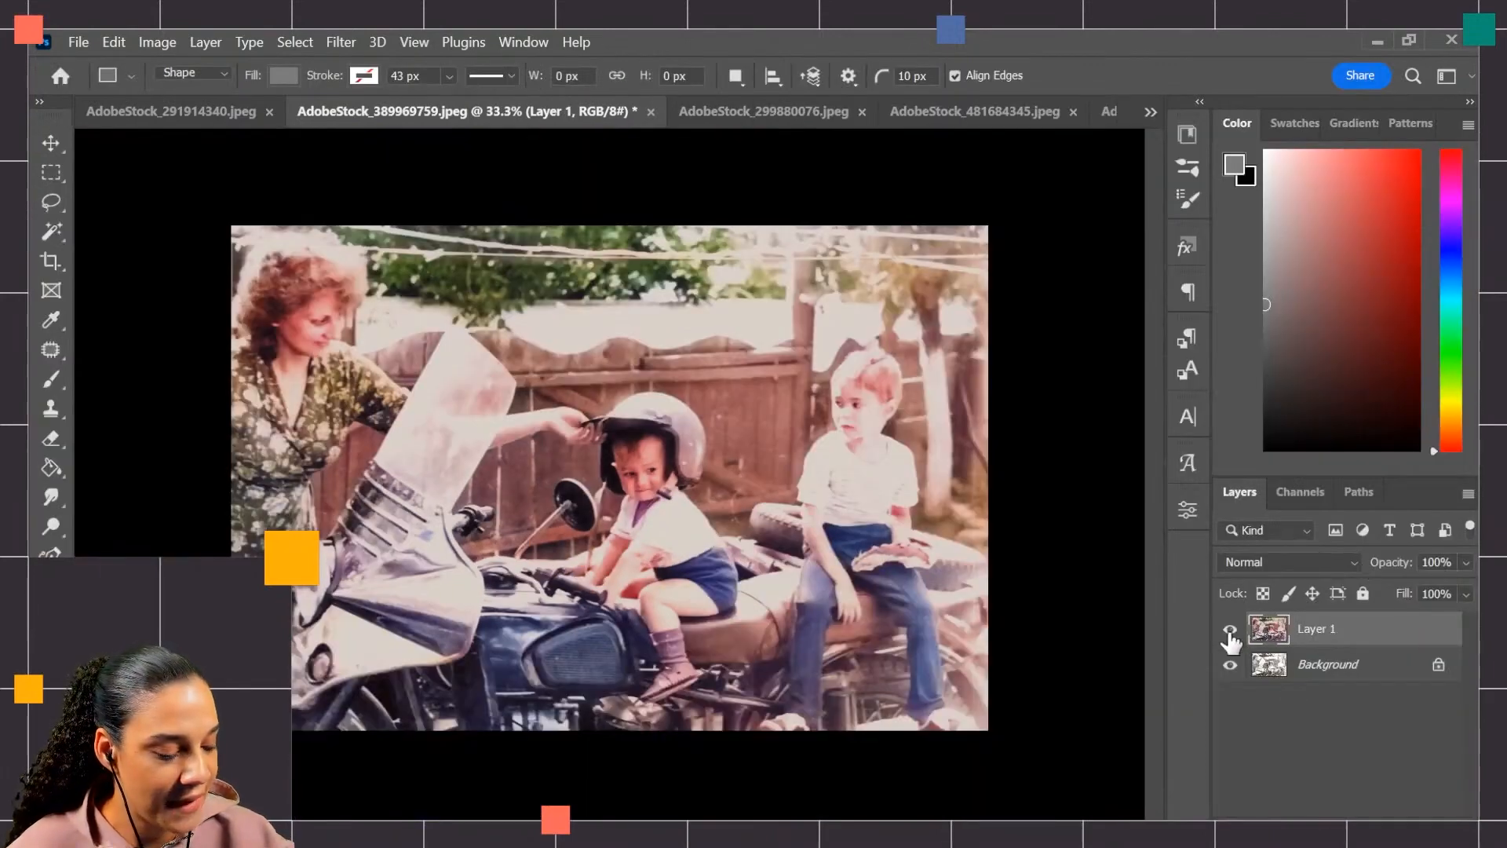
Hide and reshow Layer 1 to compare the result with the black-and-white original
click(1230, 628)
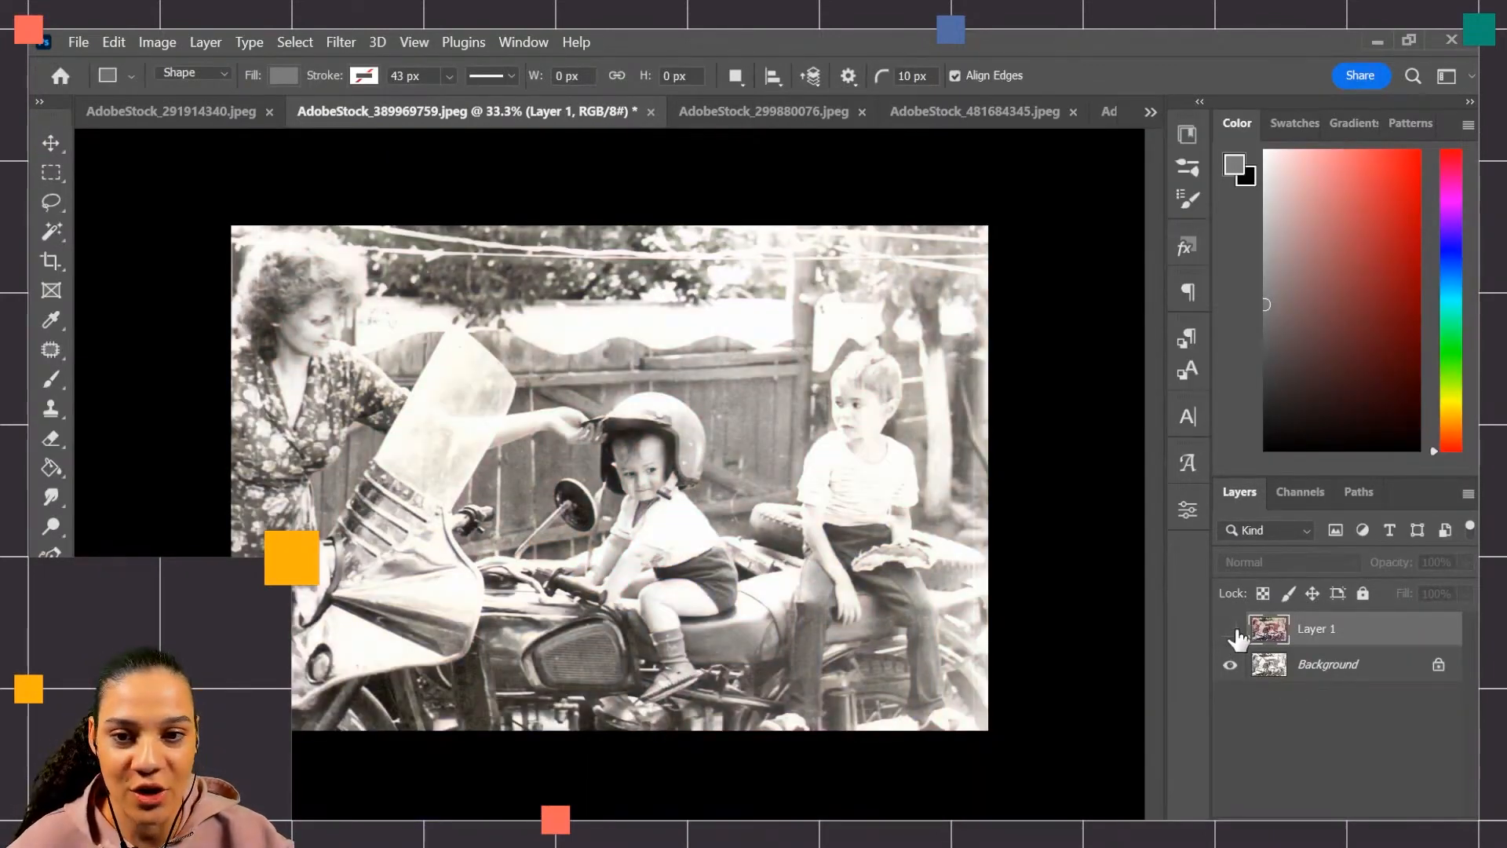
click(1230, 629)
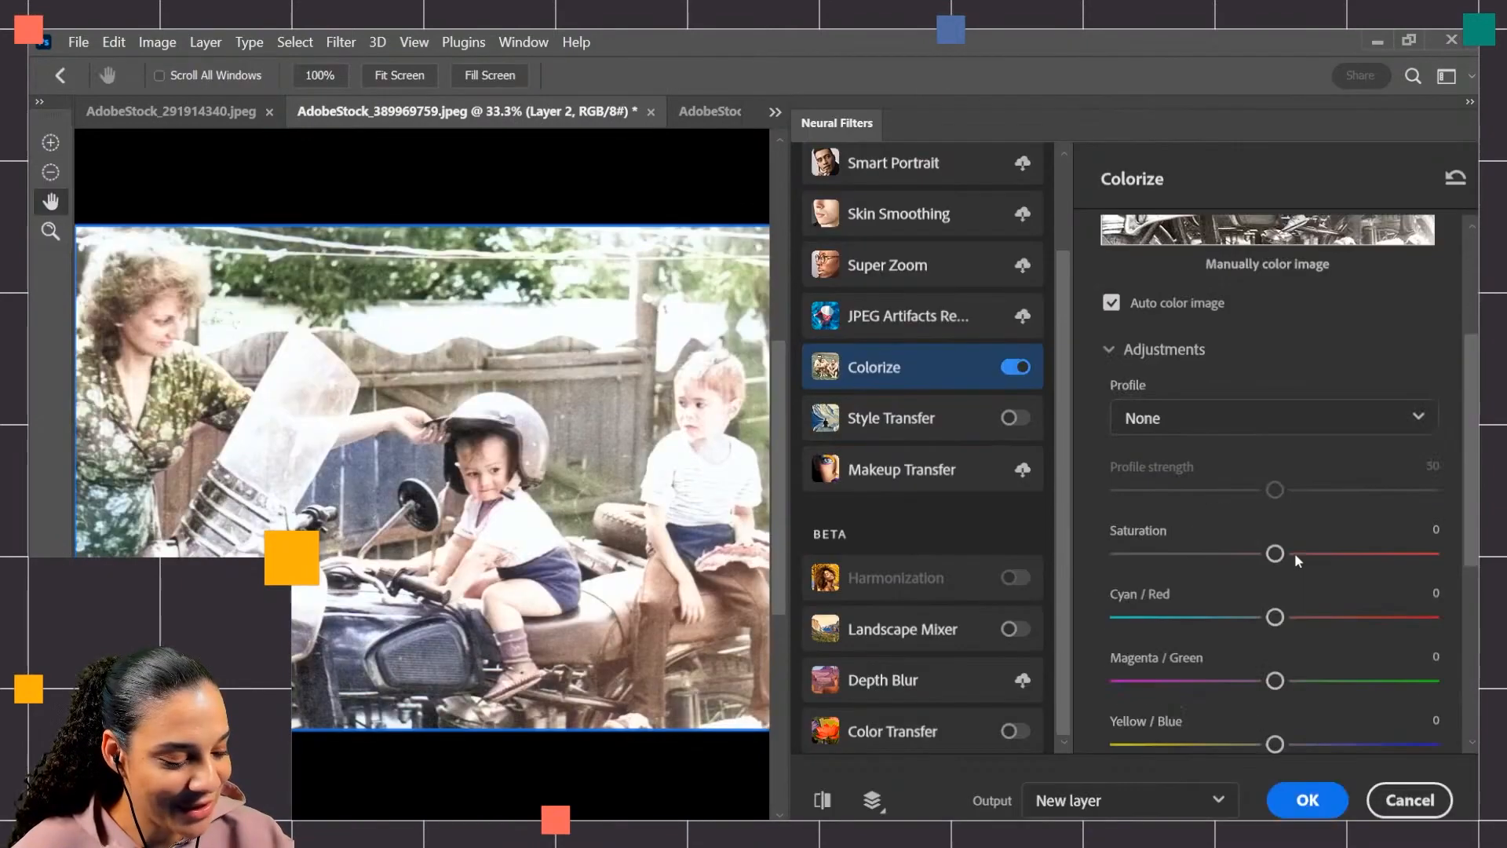
Tick Output as new color layer and apply Colorize as a Color-blend layer
scroll(down, 3)
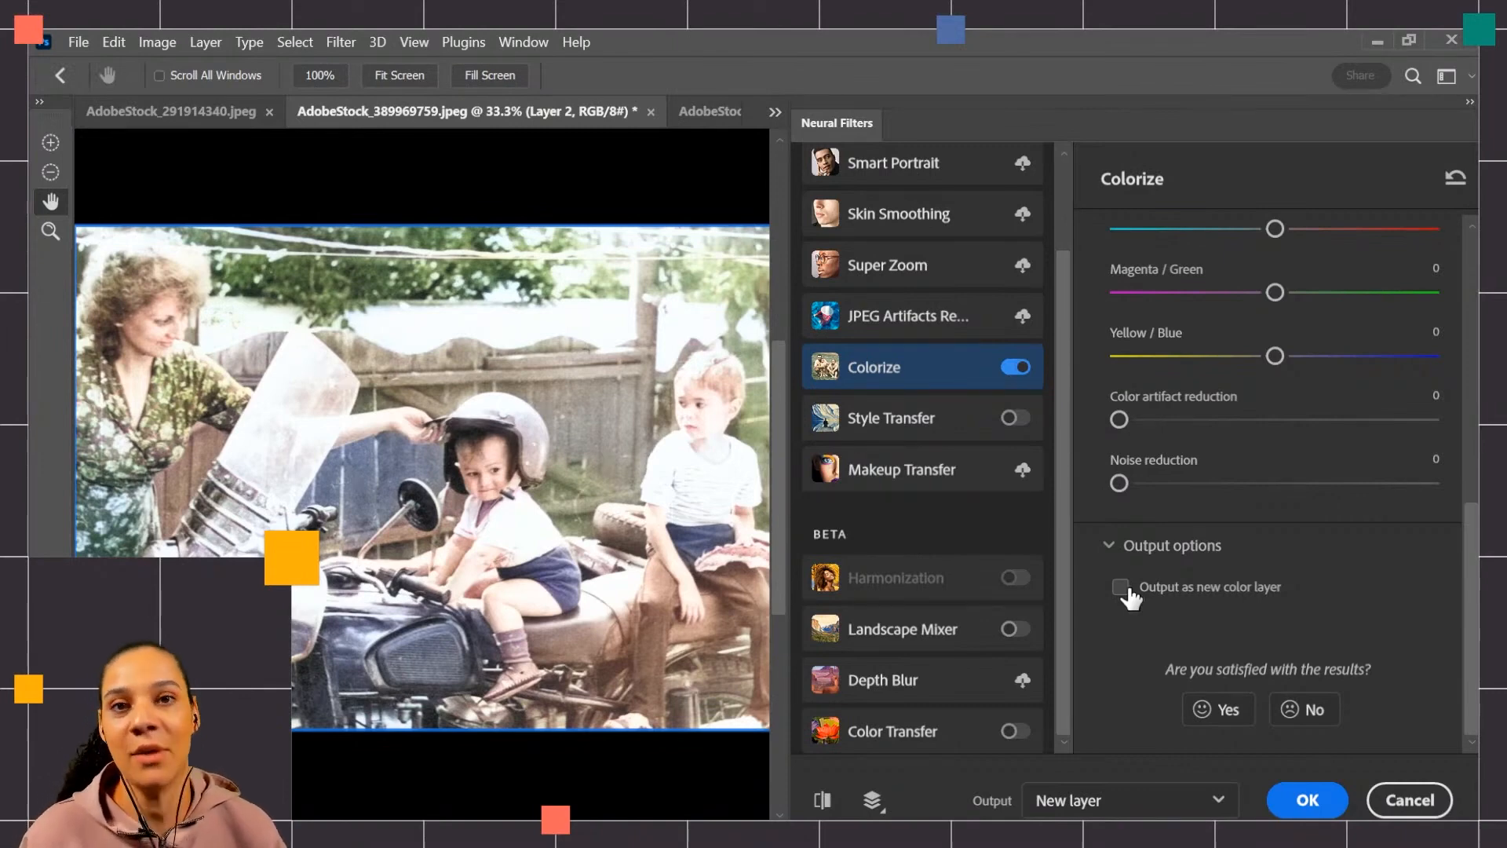
click(1120, 587)
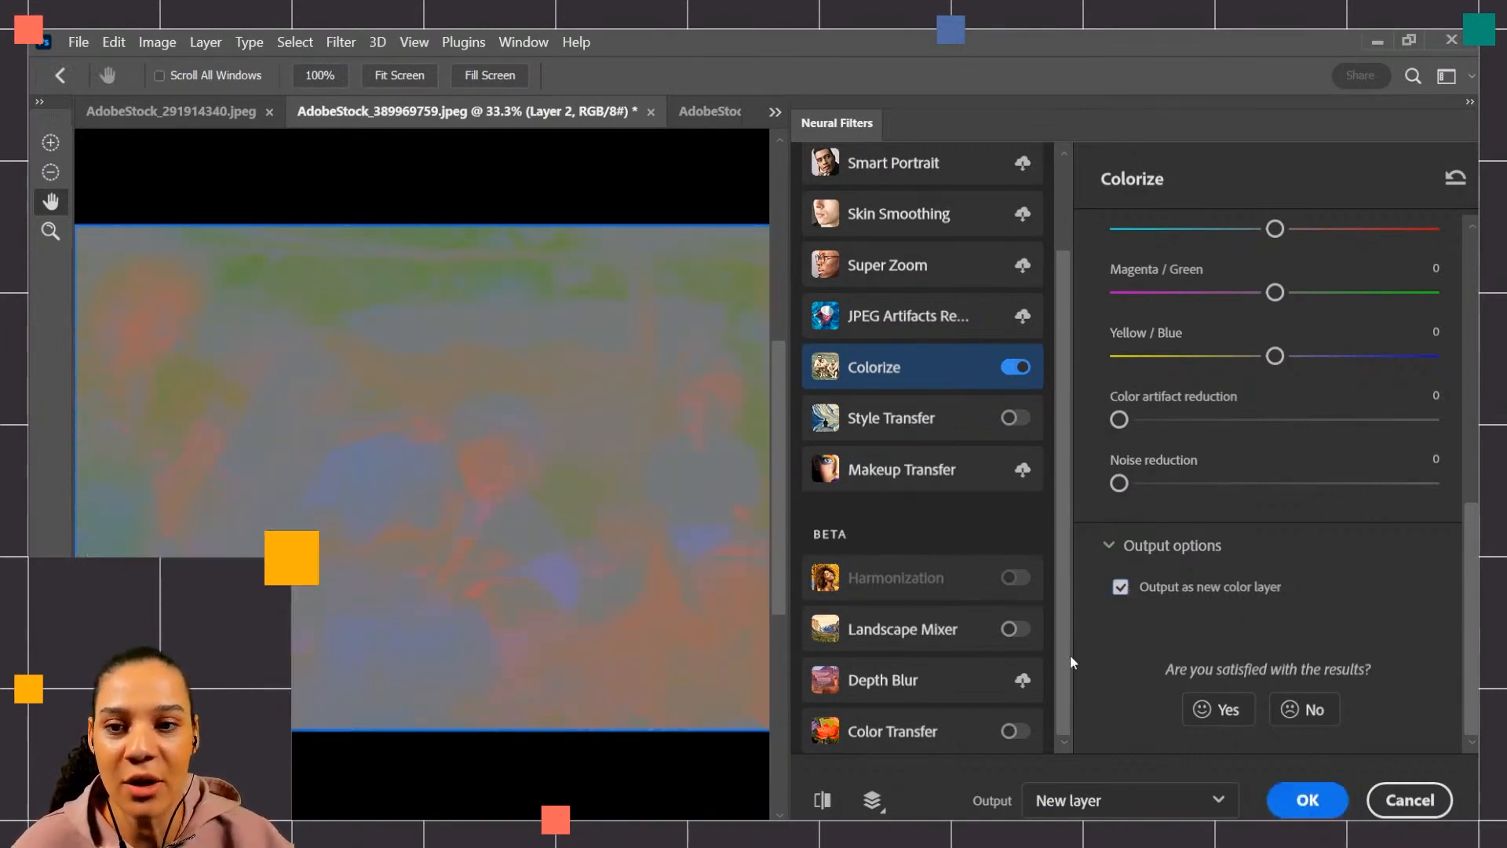
mouse_move(573, 571)
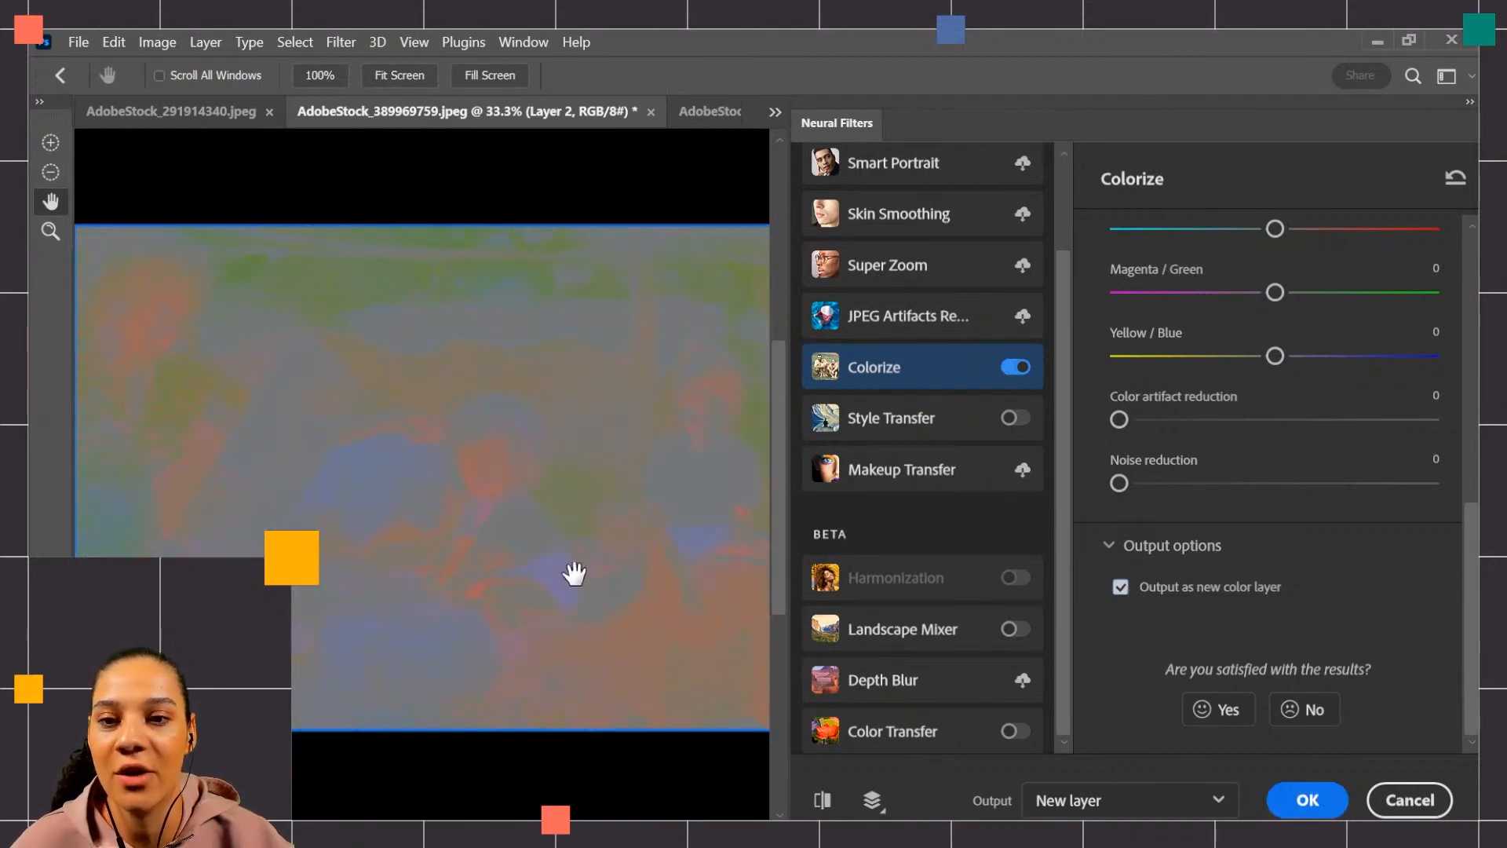
click(1121, 587)
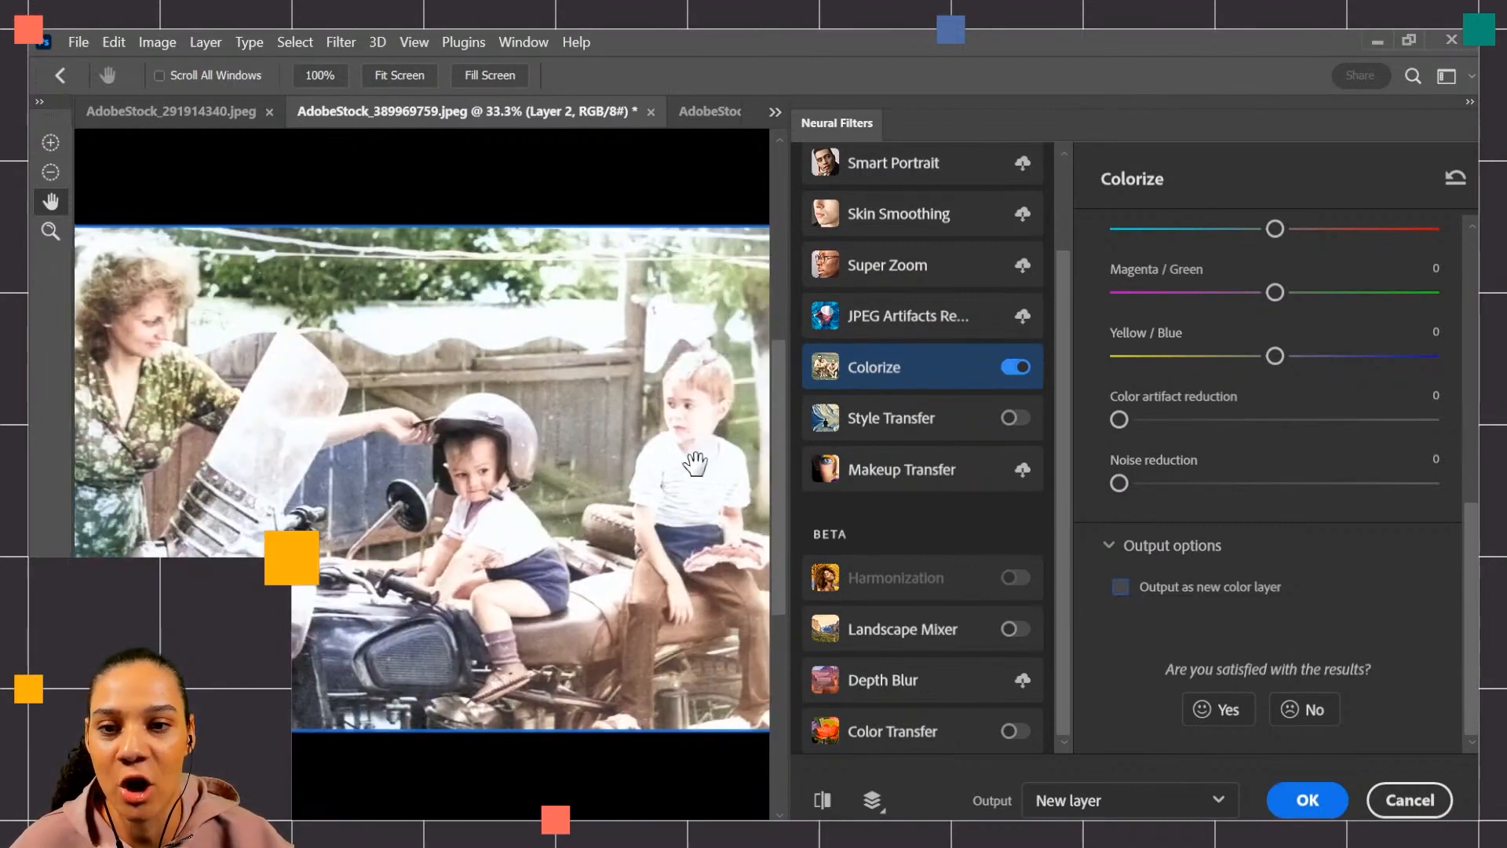
click(1306, 800)
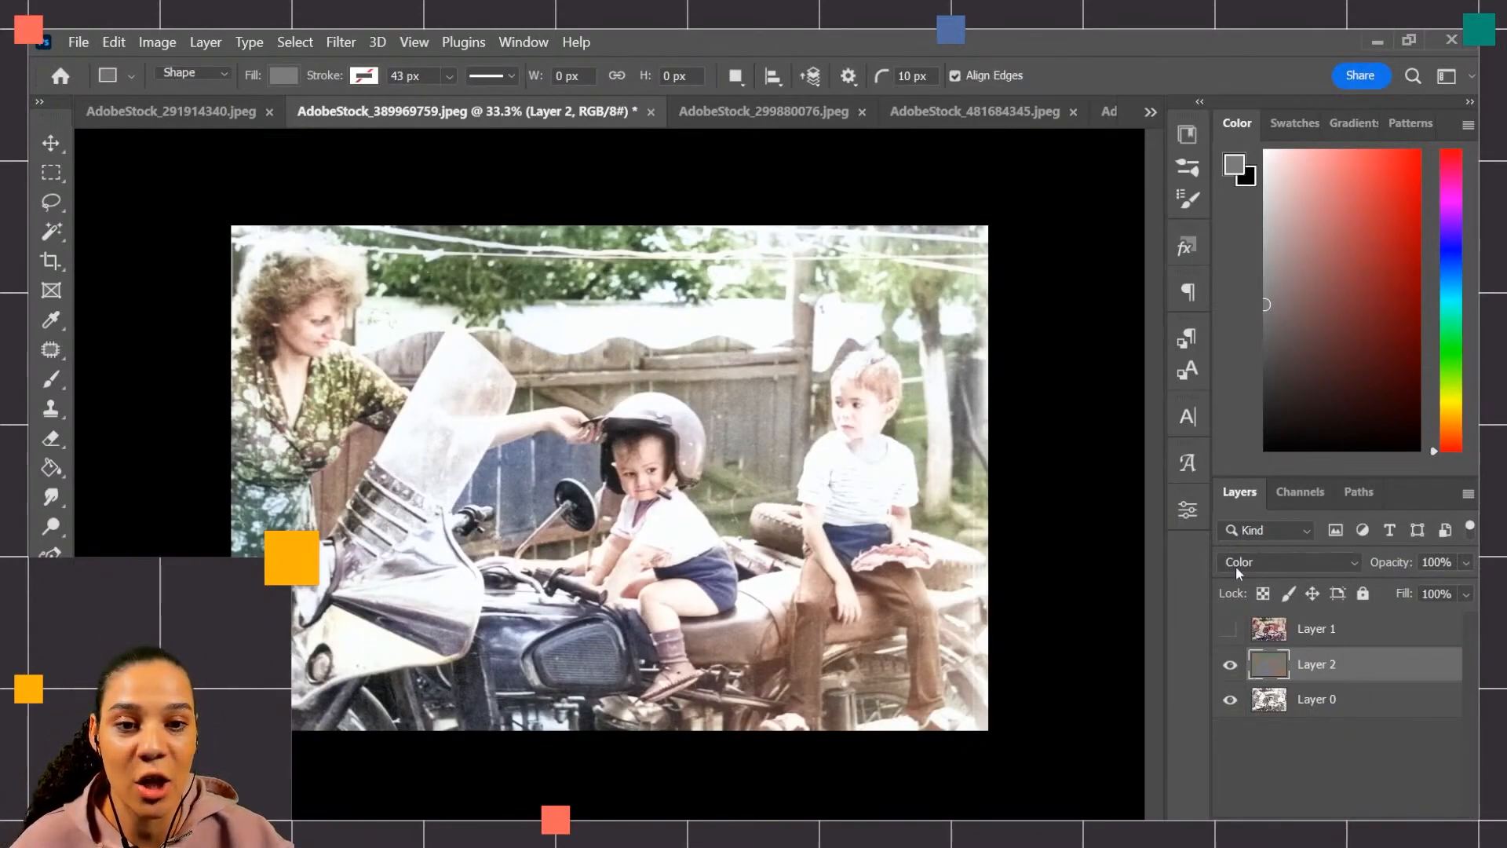
click(1231, 664)
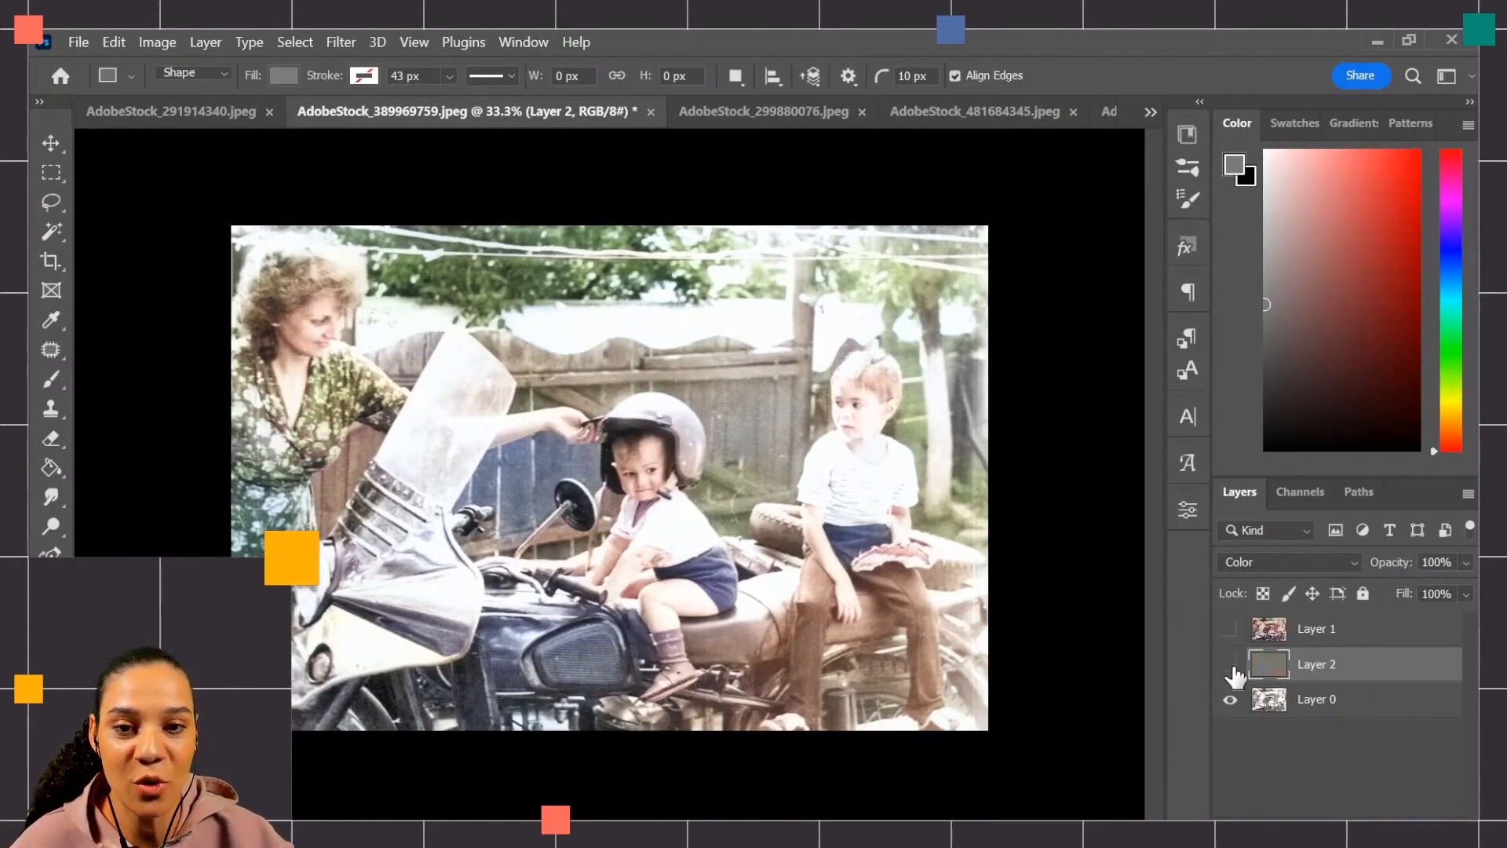
click(1230, 676)
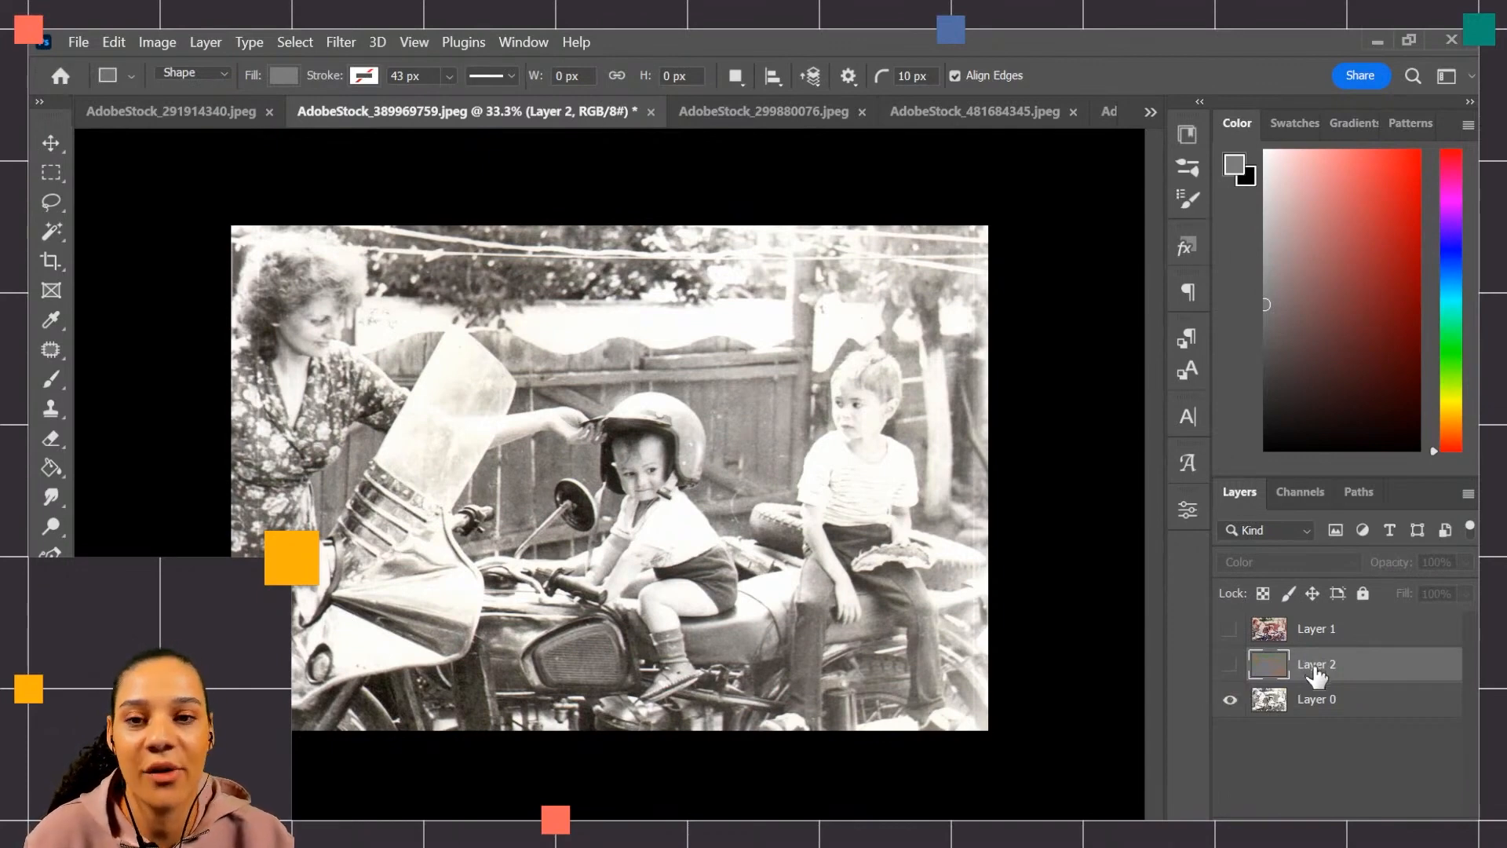
mouse_move(1299, 653)
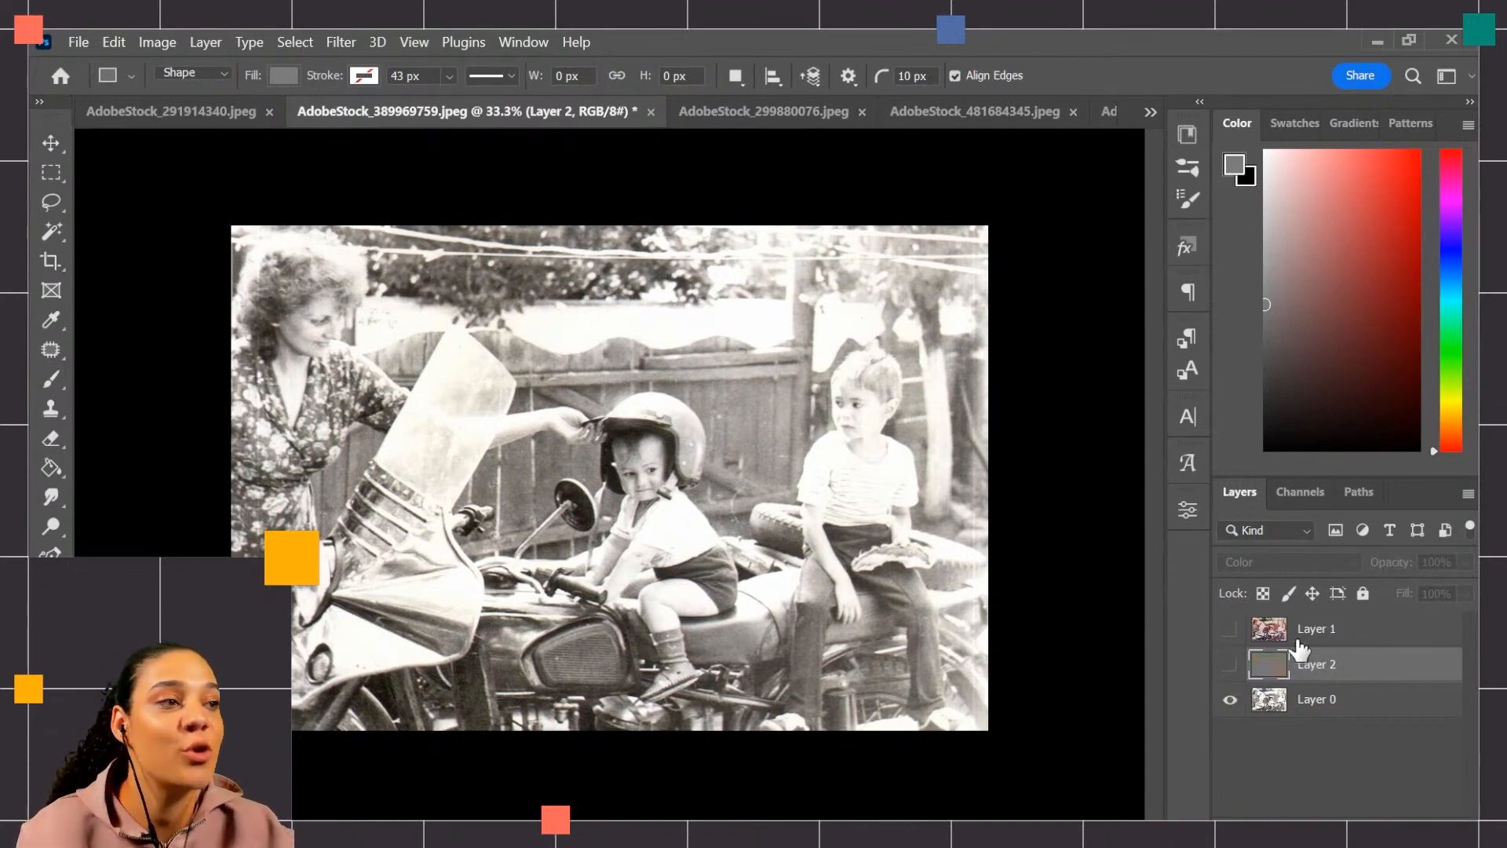
click(1230, 665)
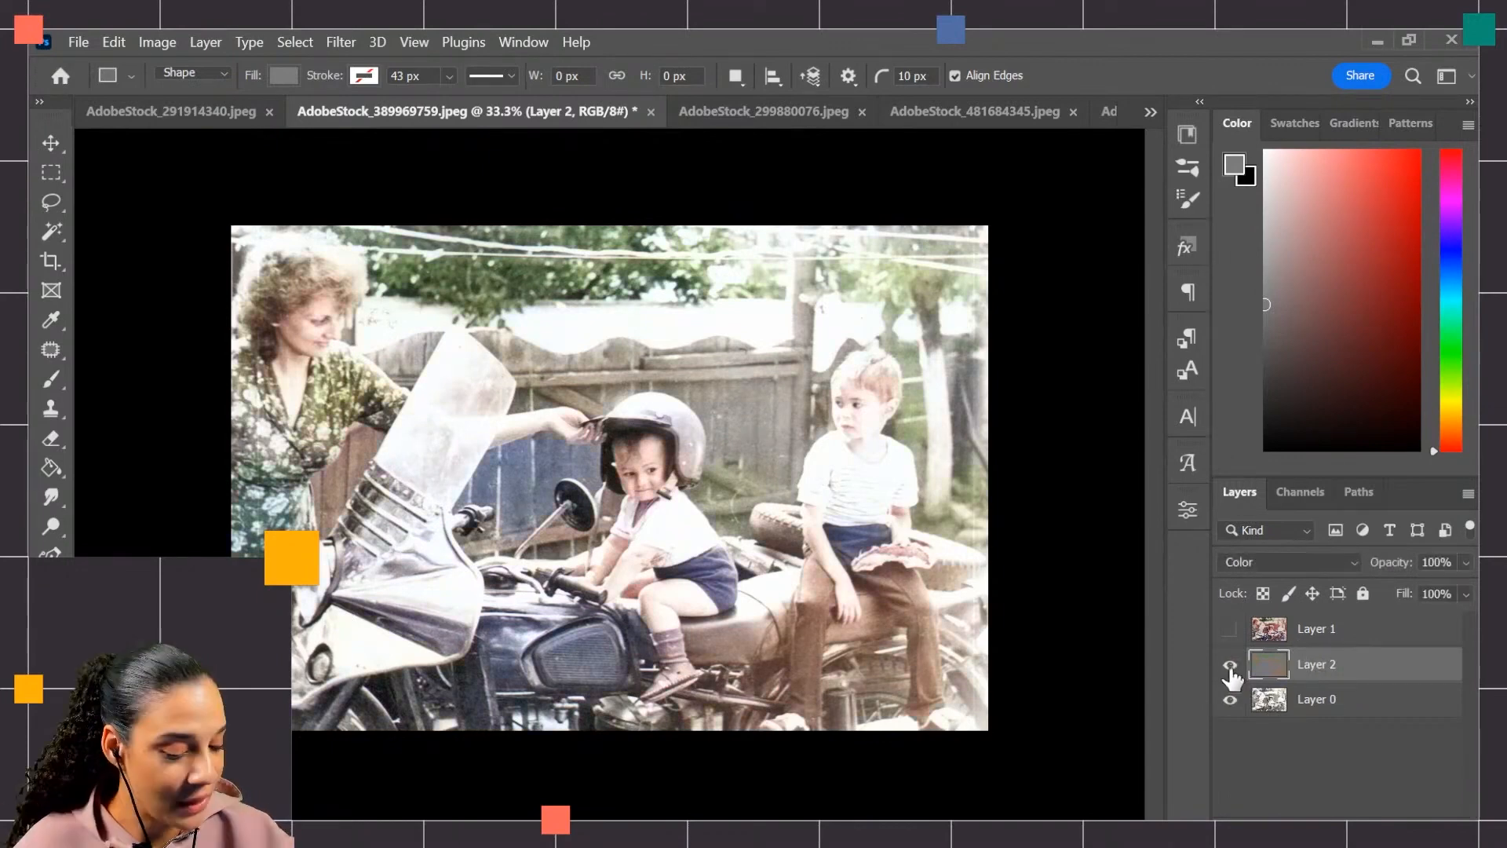